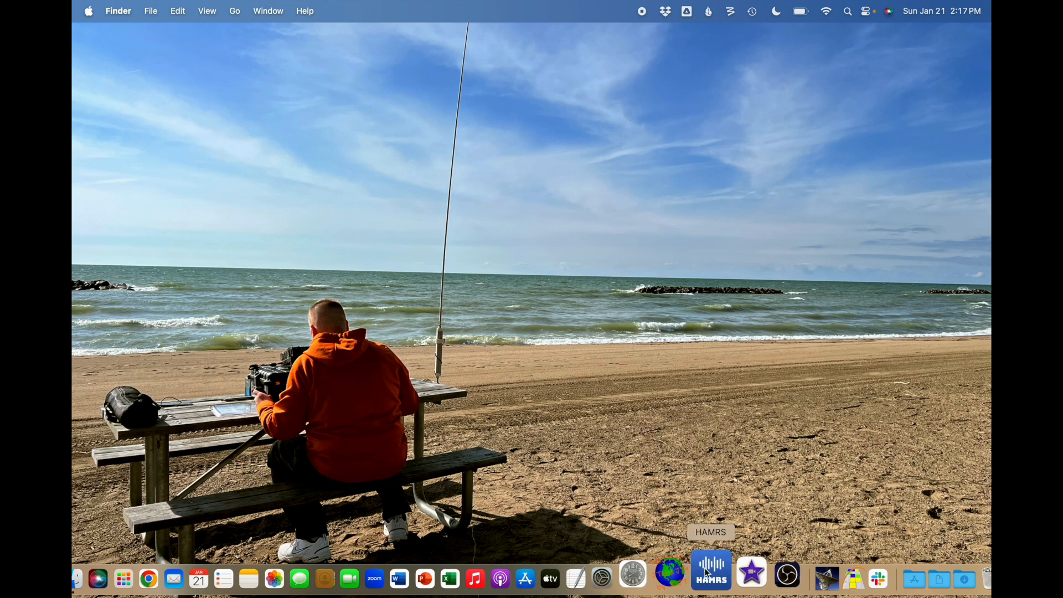
Launch HAMRS from the Dock to show the Logbooks page.
left_click(710, 578)
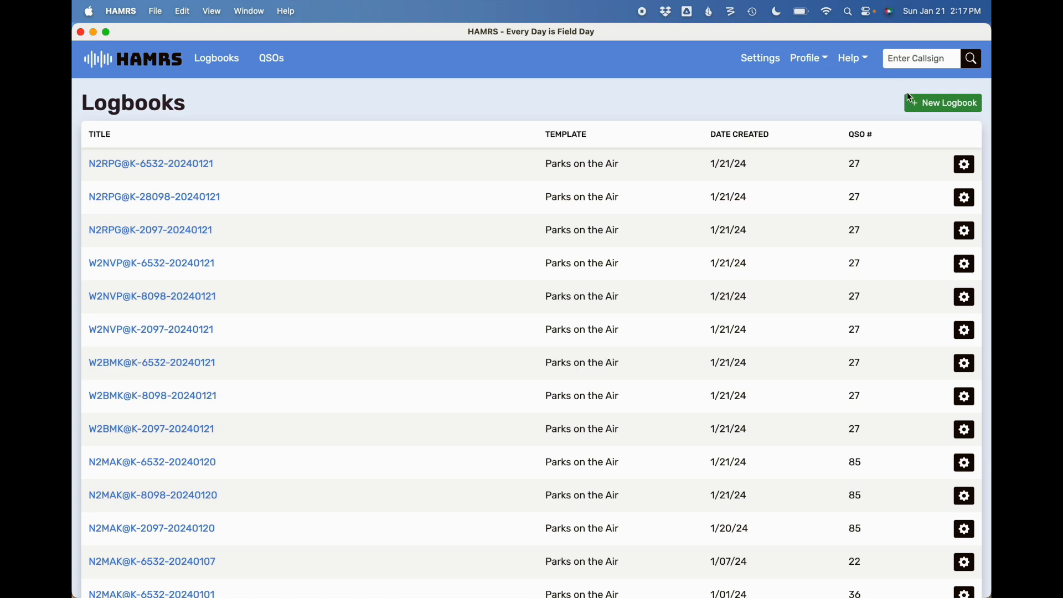
Add a logbook titled 'WFD 2024 Test' using the Winter Field Day template.
left_click(943, 103)
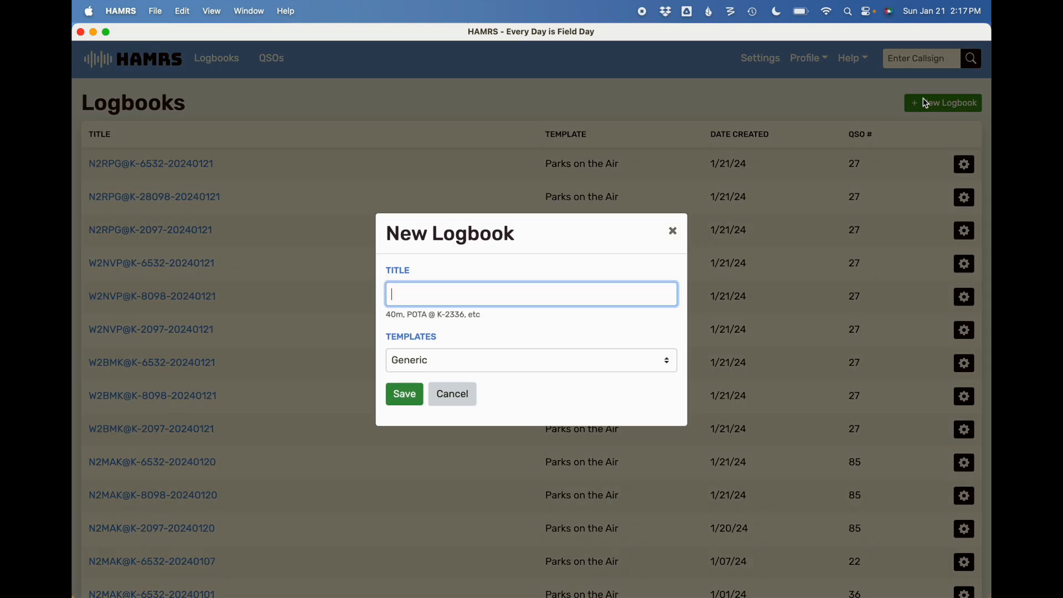
type("W")
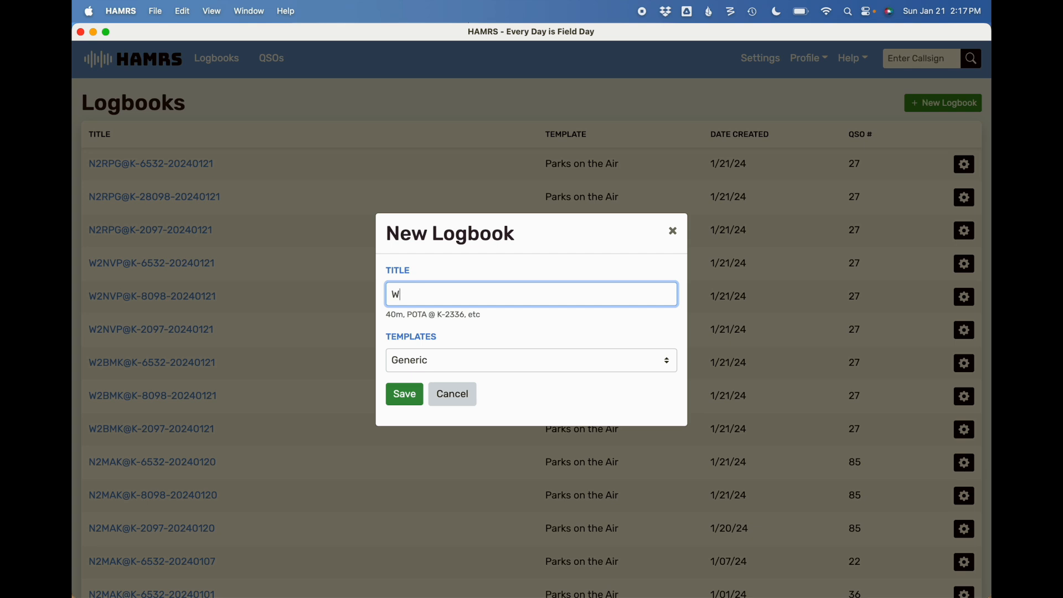
type("FD")
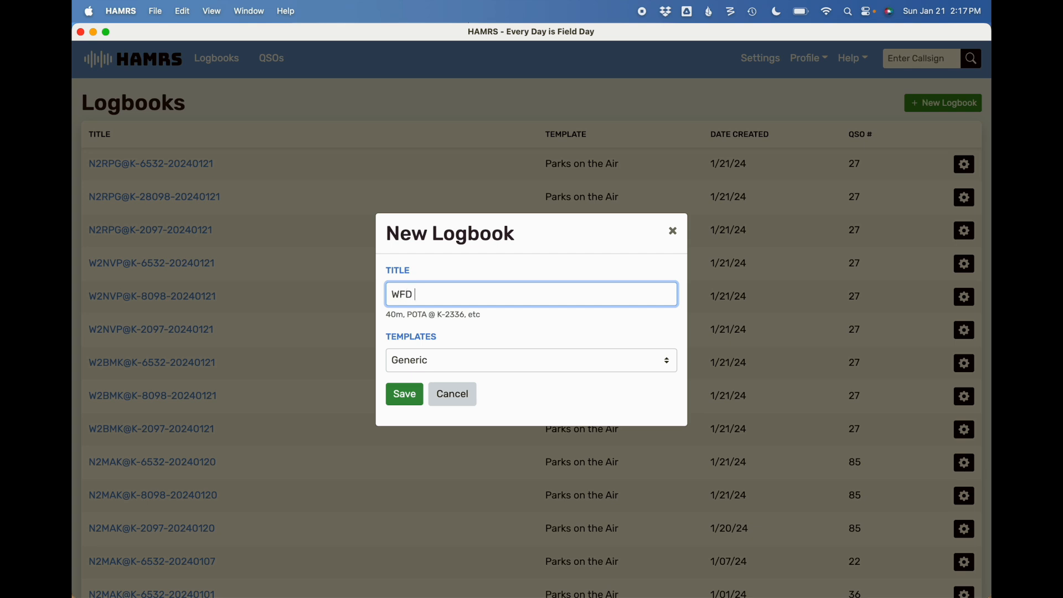
type("2024 Test")
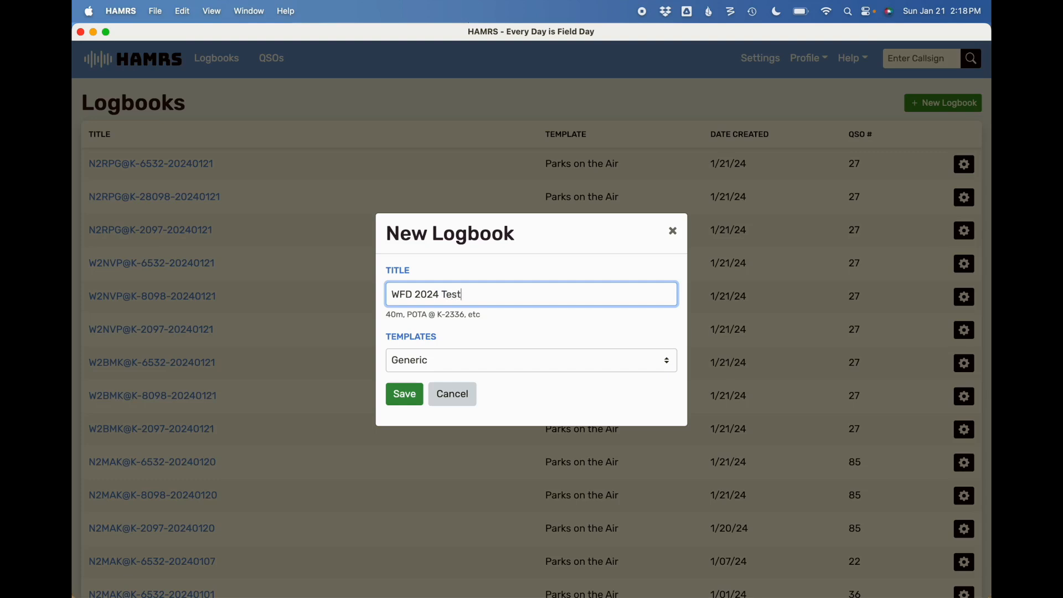
left_click(531, 360)
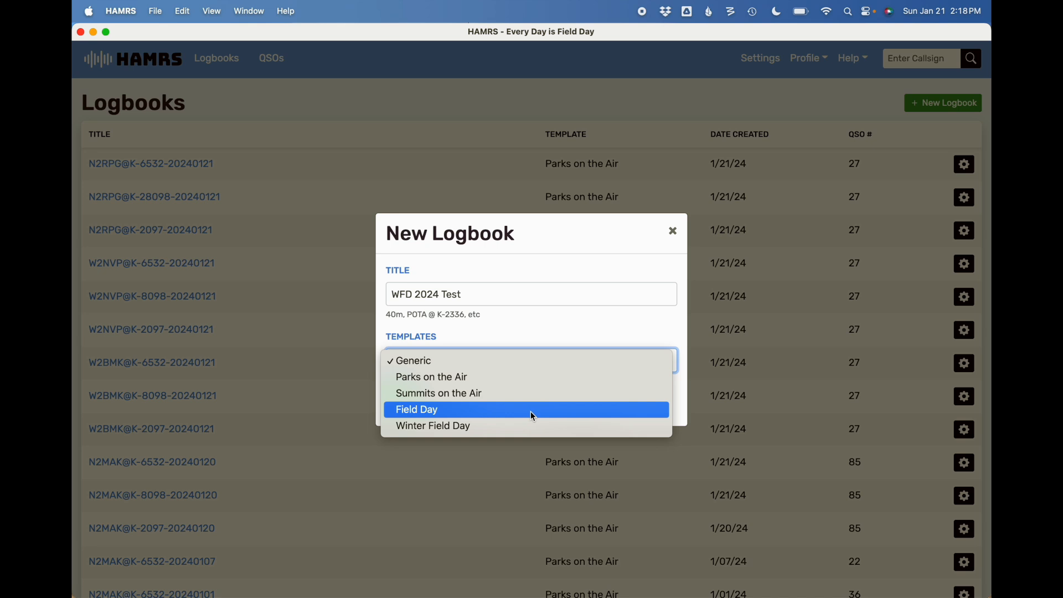
left_click(433, 425)
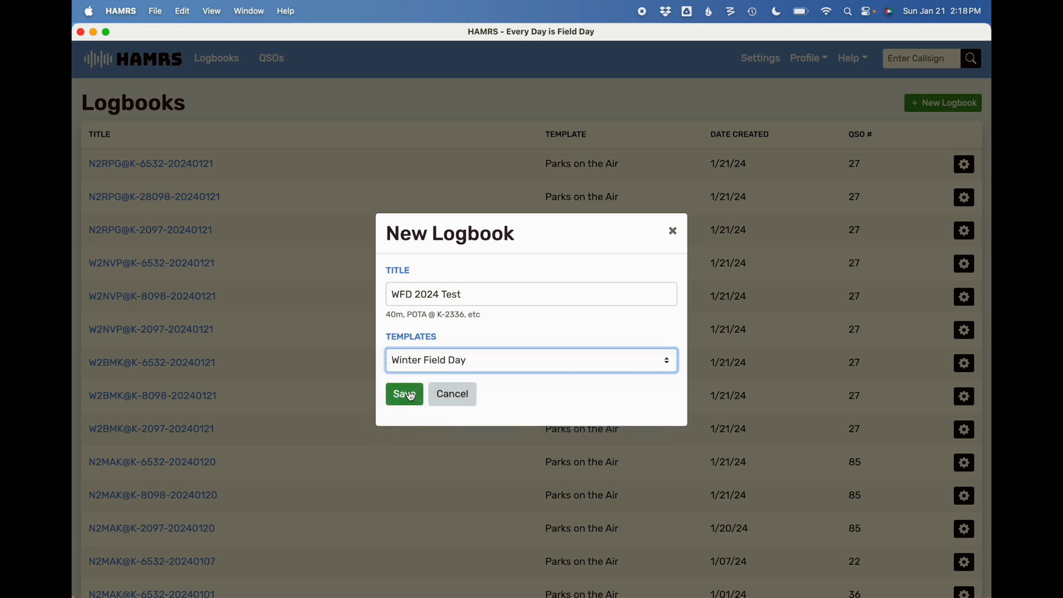
left_click(403, 394)
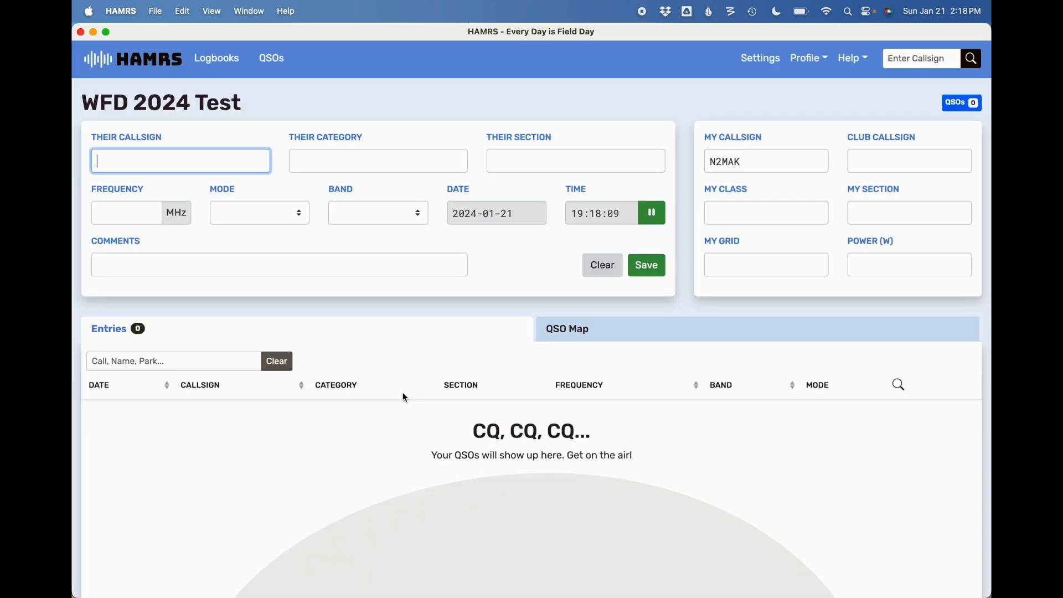
mouse_move(825, 196)
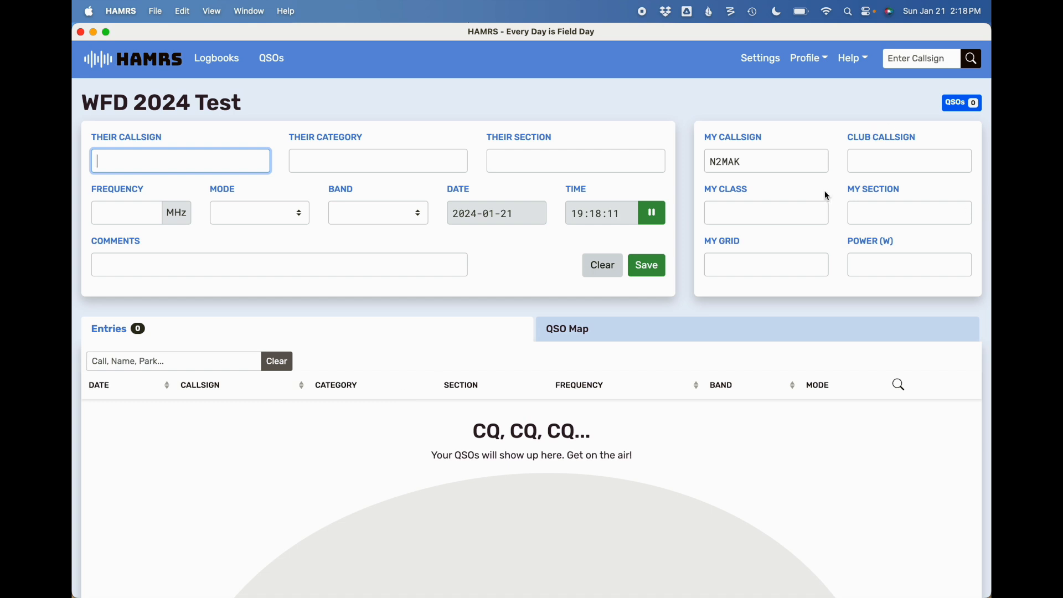
Enter my class 1O, grid FN13, section WNY and 10 W power.
left_click(765, 213)
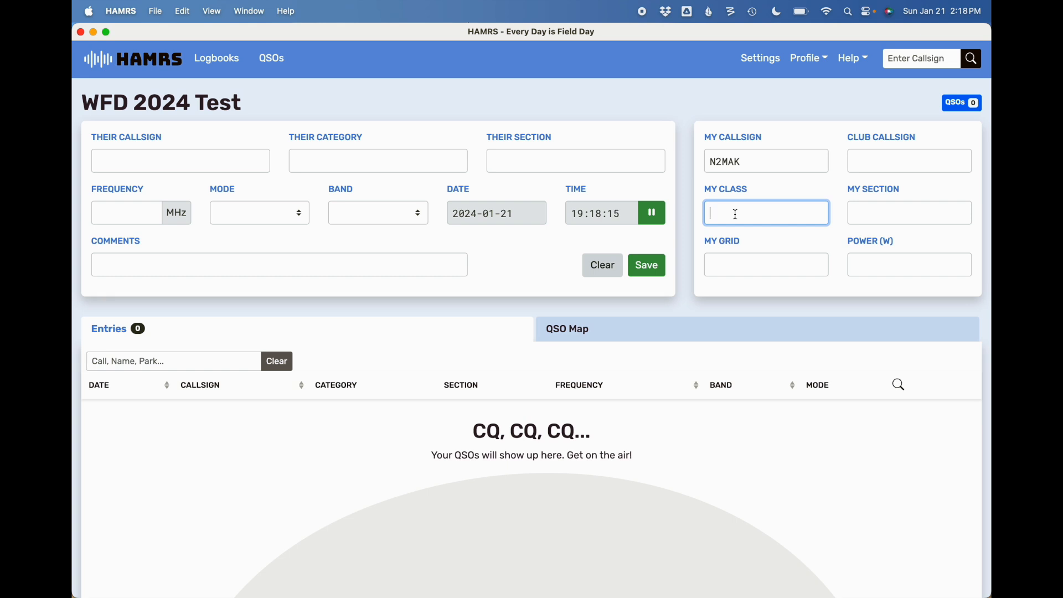
type("1")
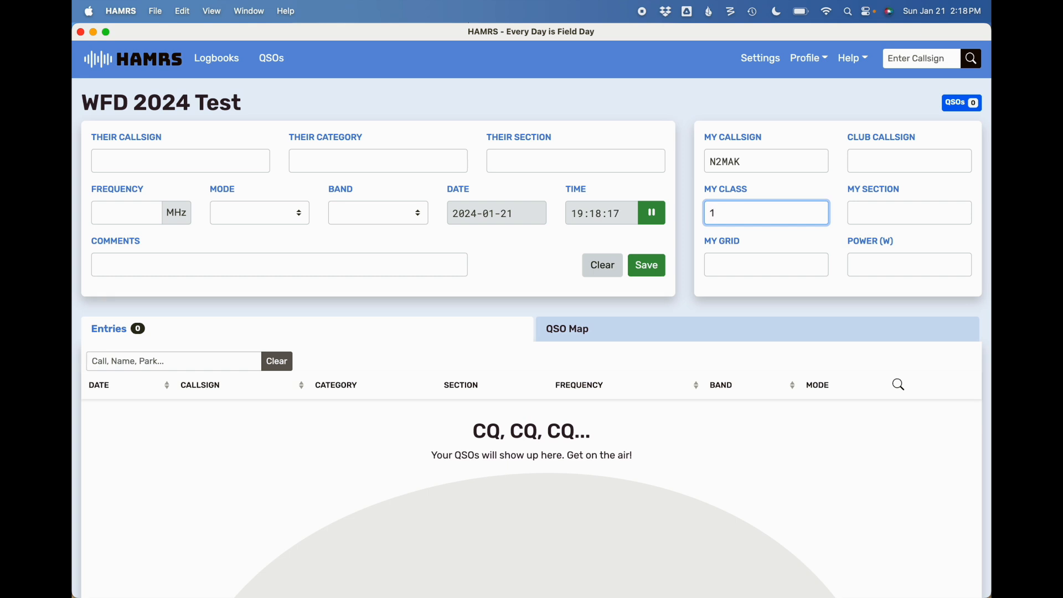
type("0")
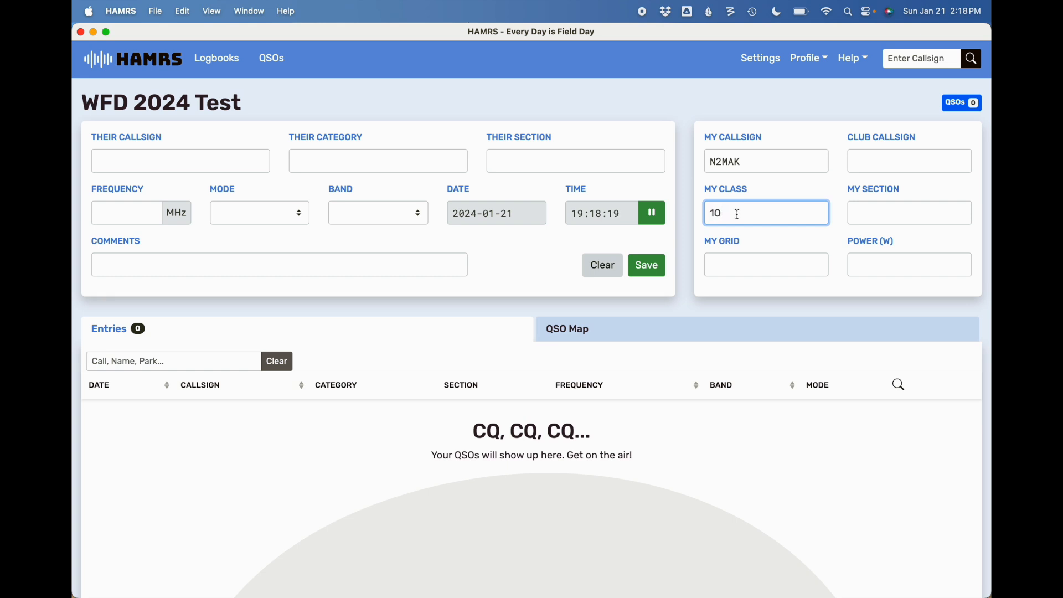
left_click(765, 263)
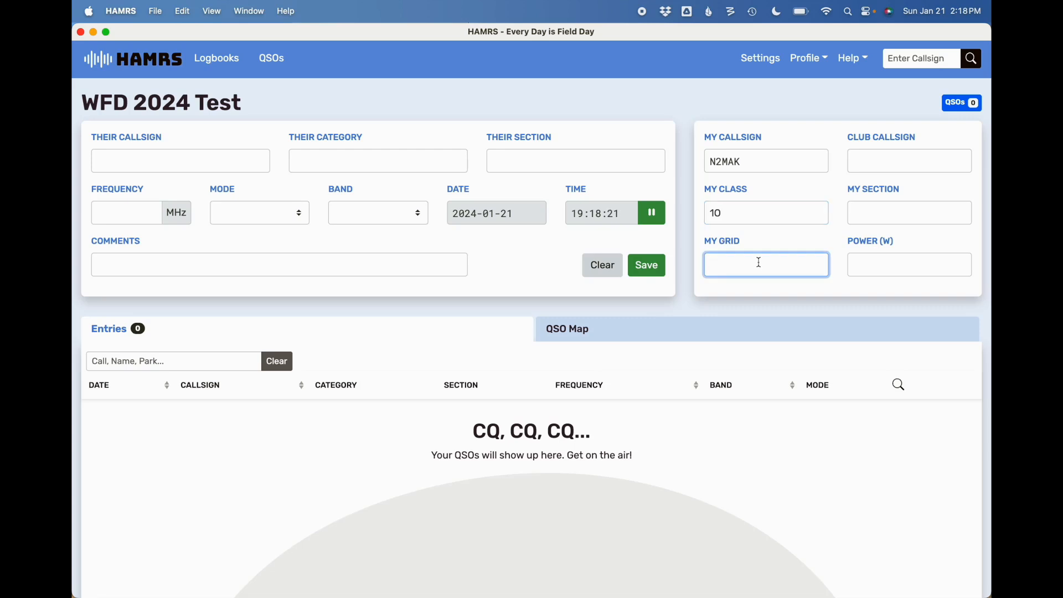
type("FN13")
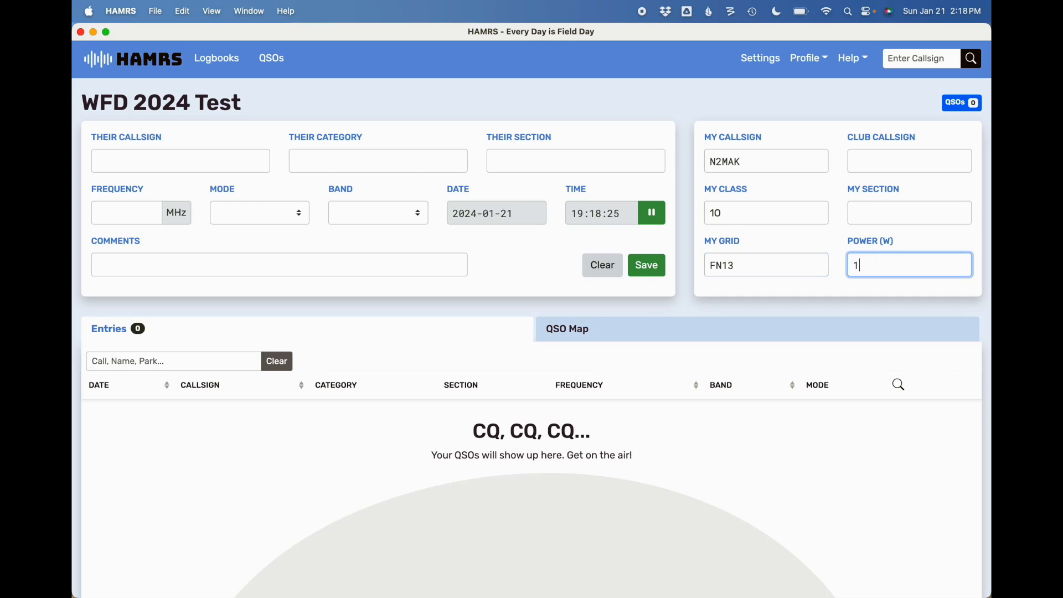
left_click(908, 212)
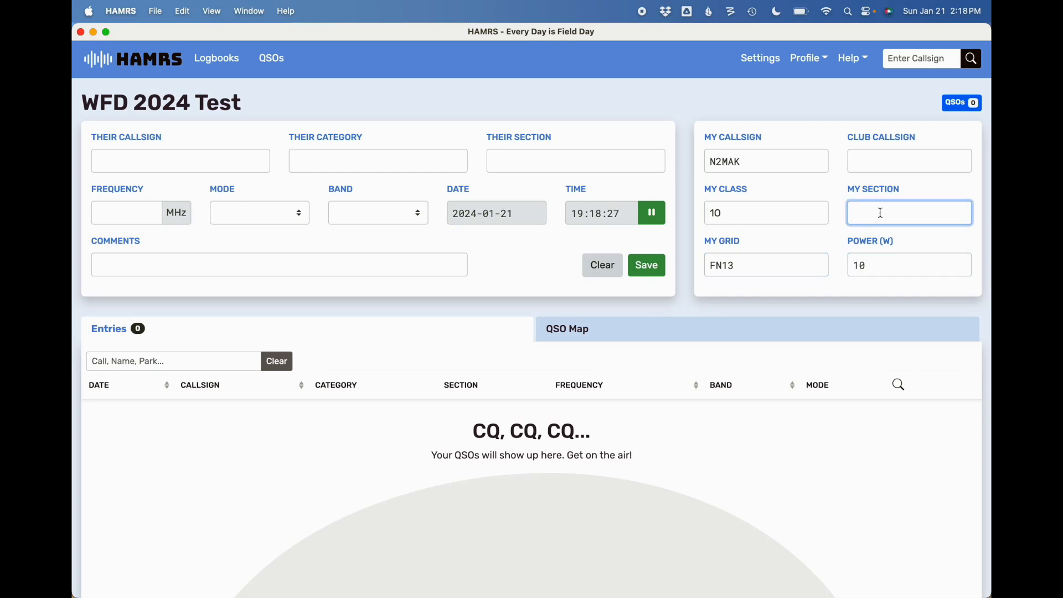
type("WNY")
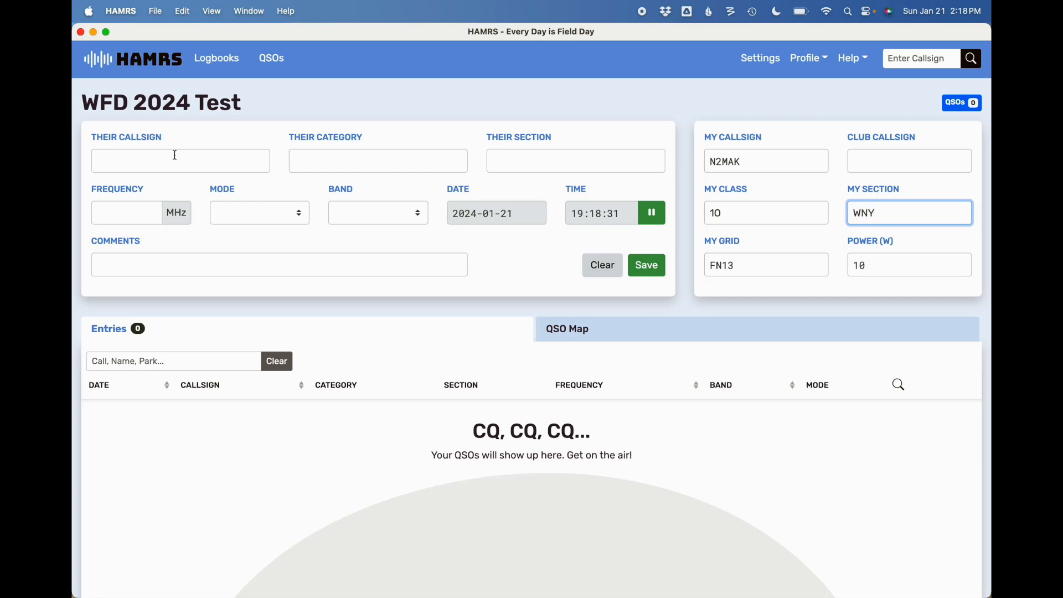
left_click(180, 161)
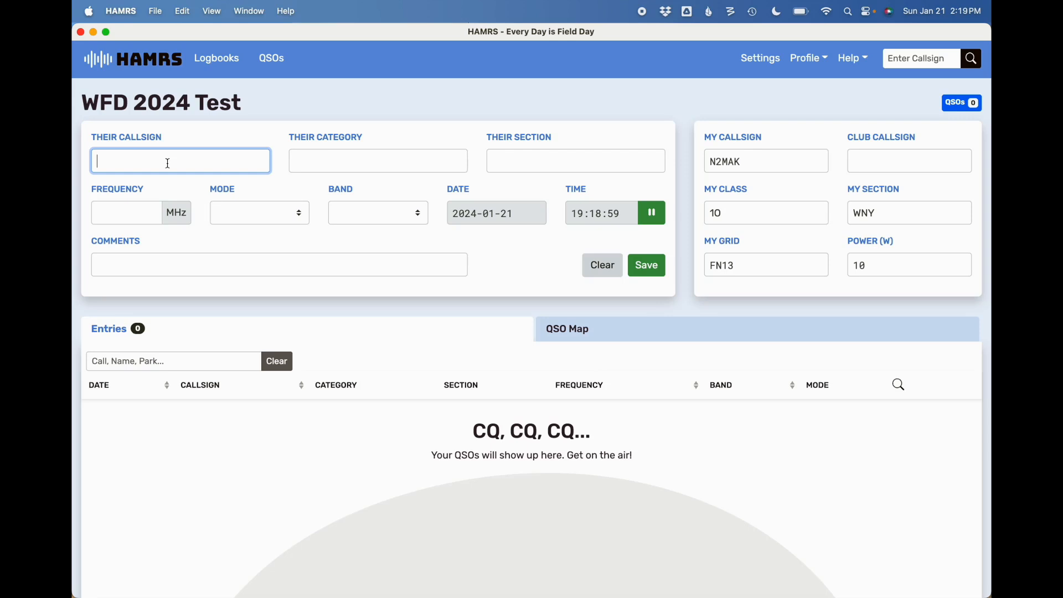
Save contact W2BMK, category 1H, section WNY, on 146.52 MHz FM.
type("W2")
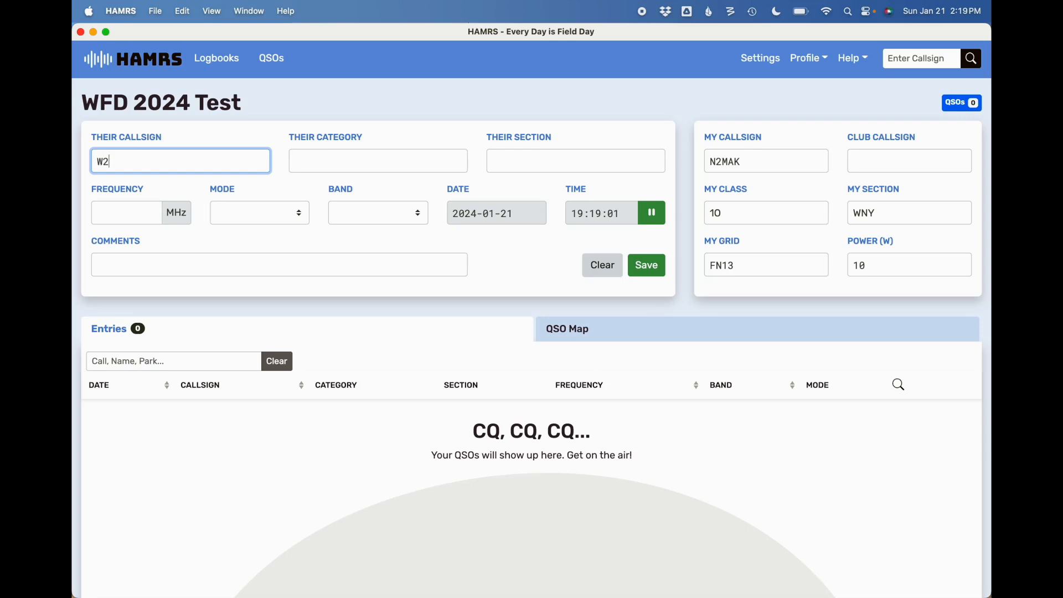
type("BMK")
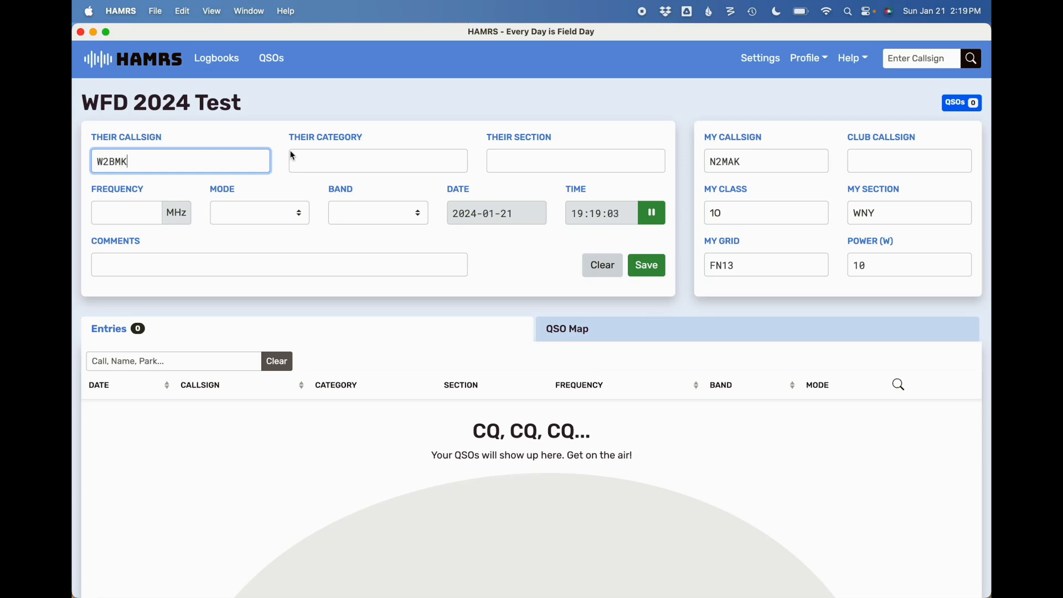
left_click(378, 160)
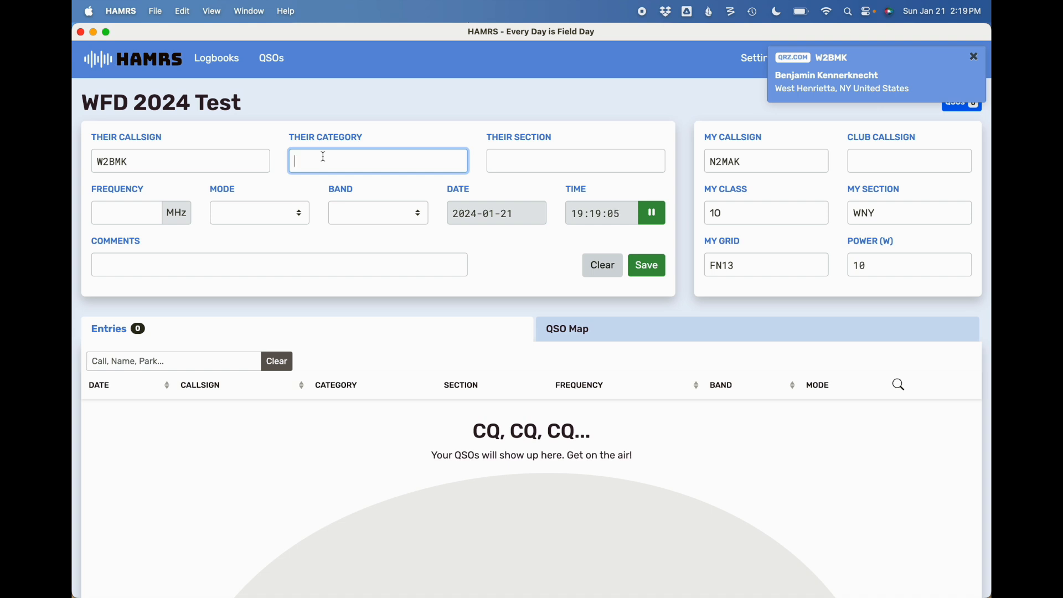
type("1H")
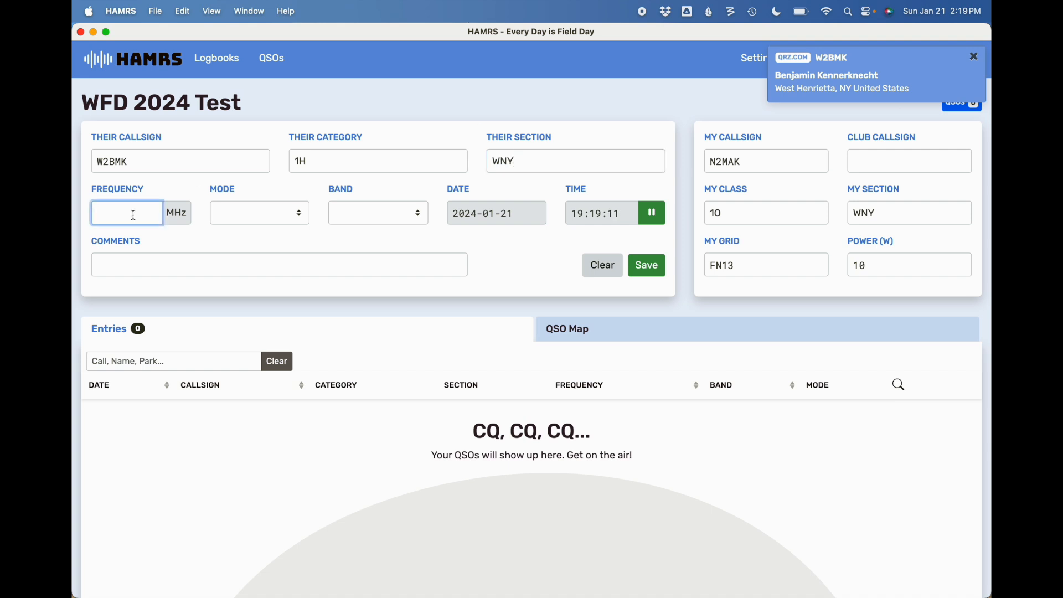
type("146")
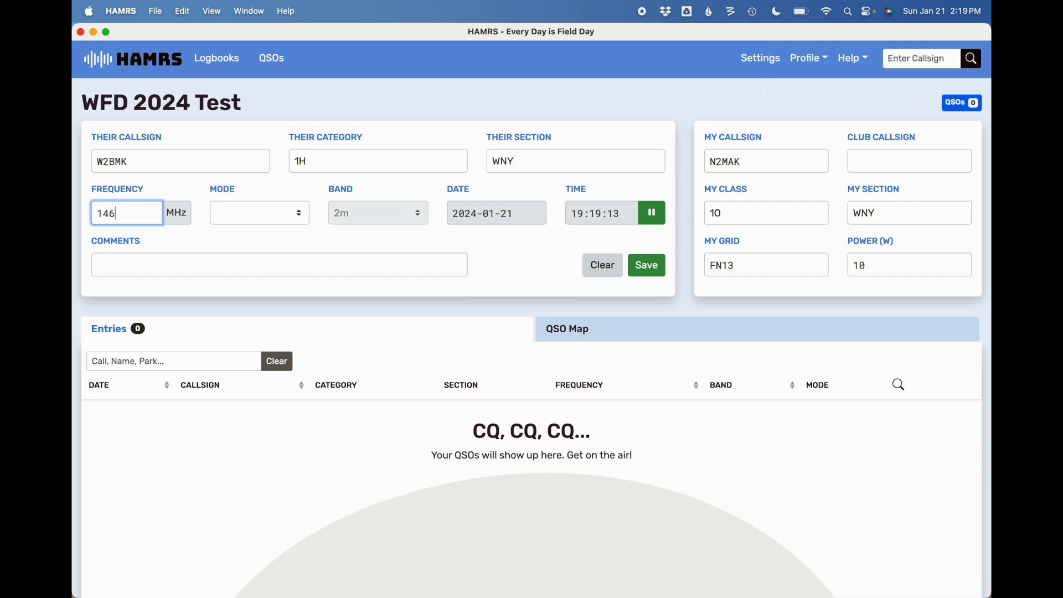
type(".52")
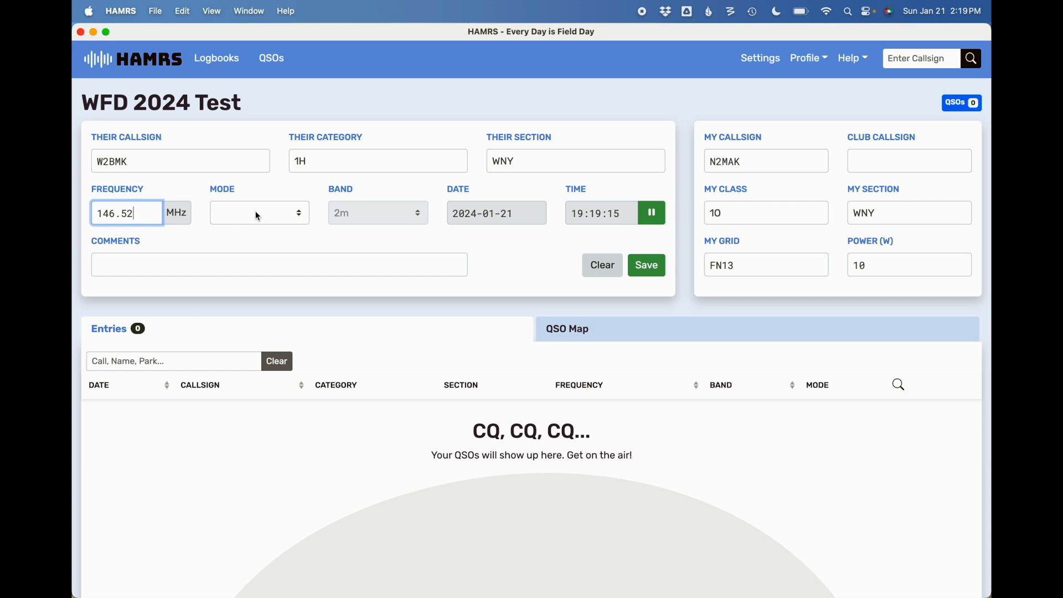
left_click(259, 212)
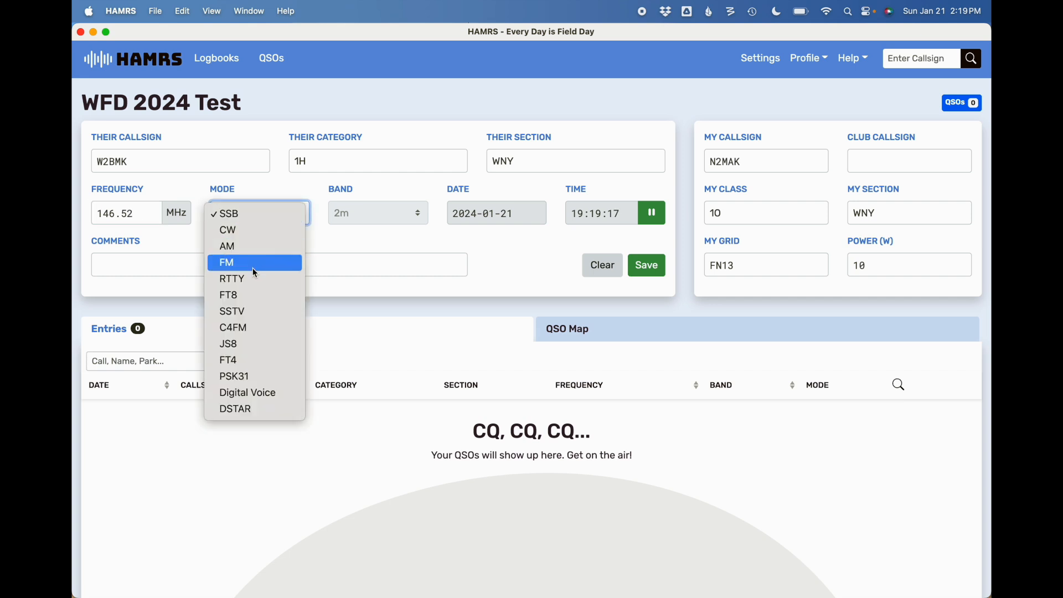
left_click(226, 262)
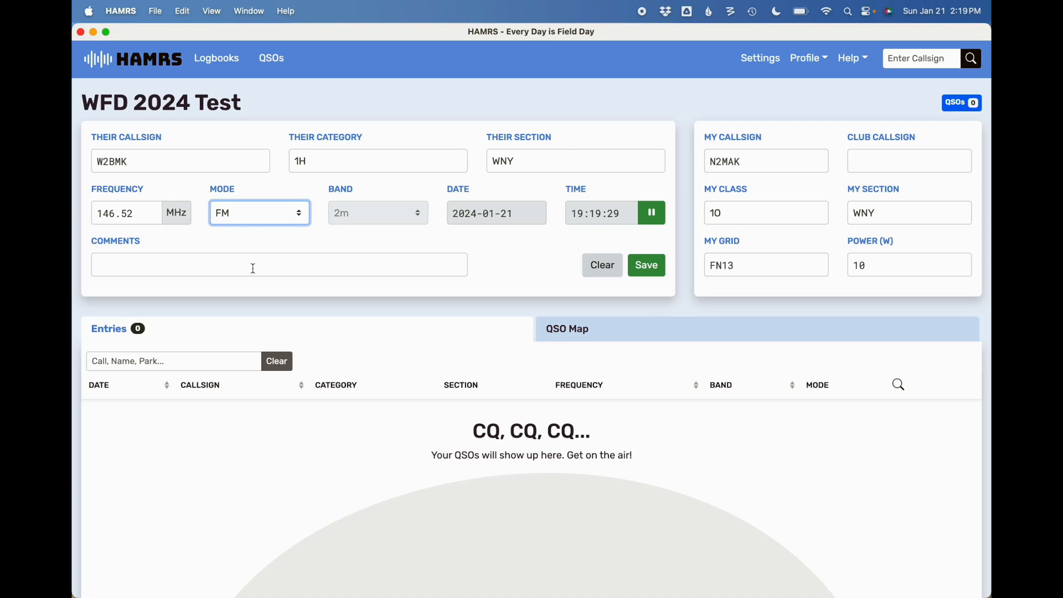
mouse_move(527, 238)
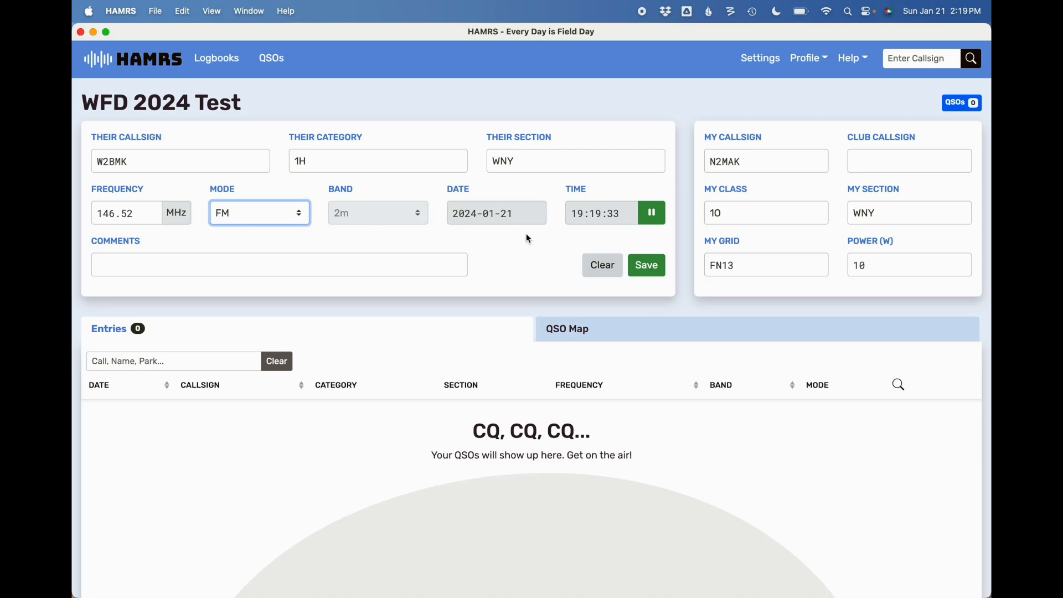
mouse_move(798, 140)
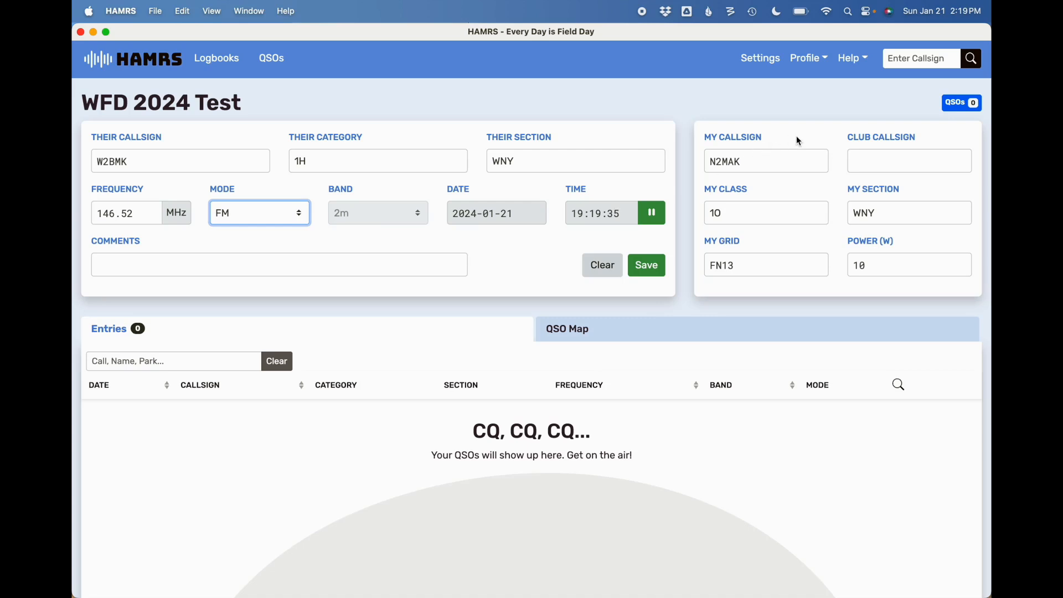
mouse_move(553, 288)
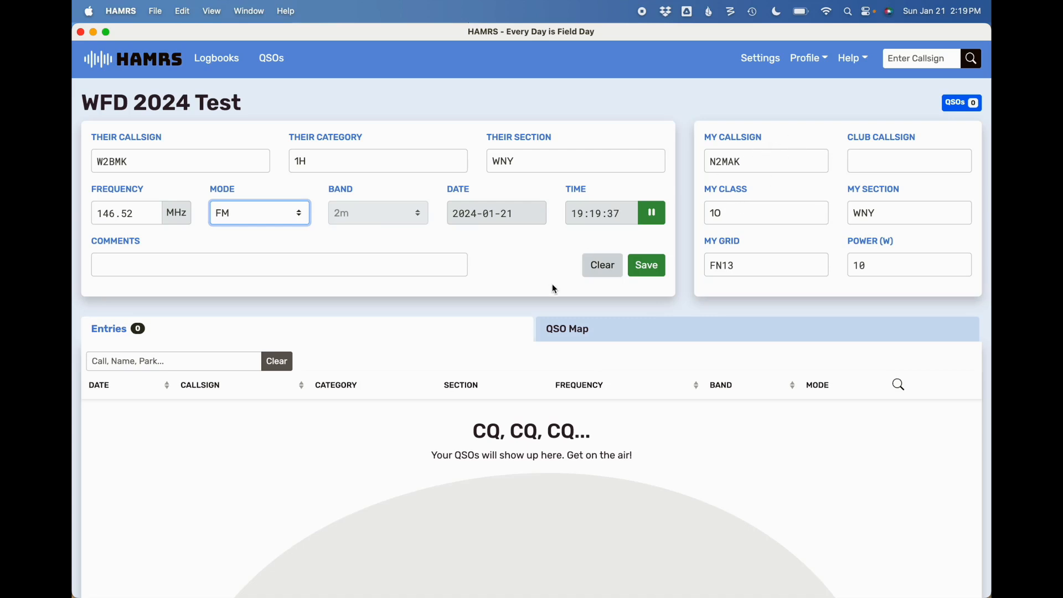
mouse_move(535, 269)
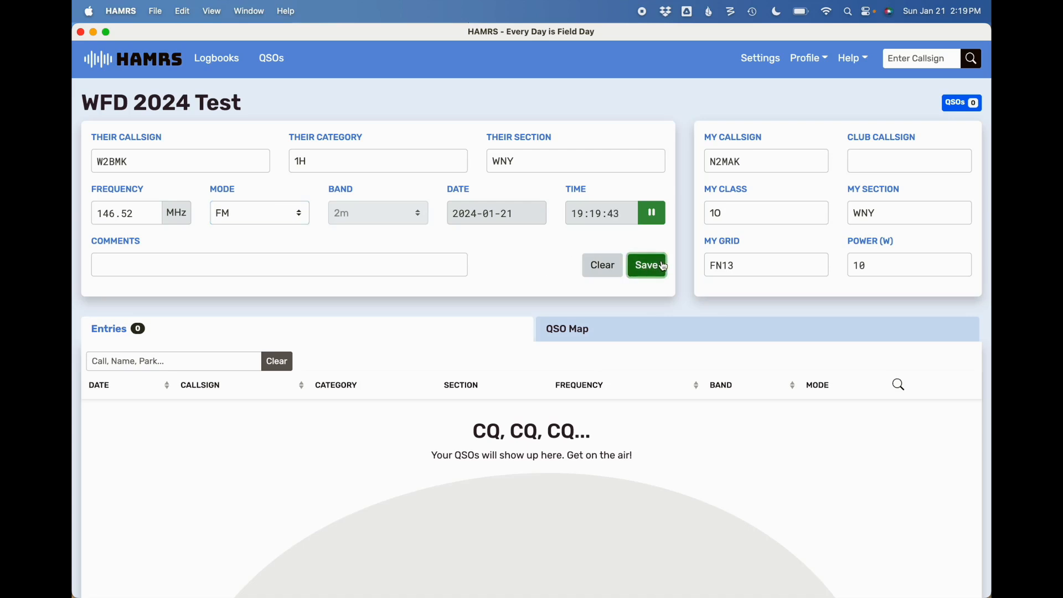
left_click(645, 265)
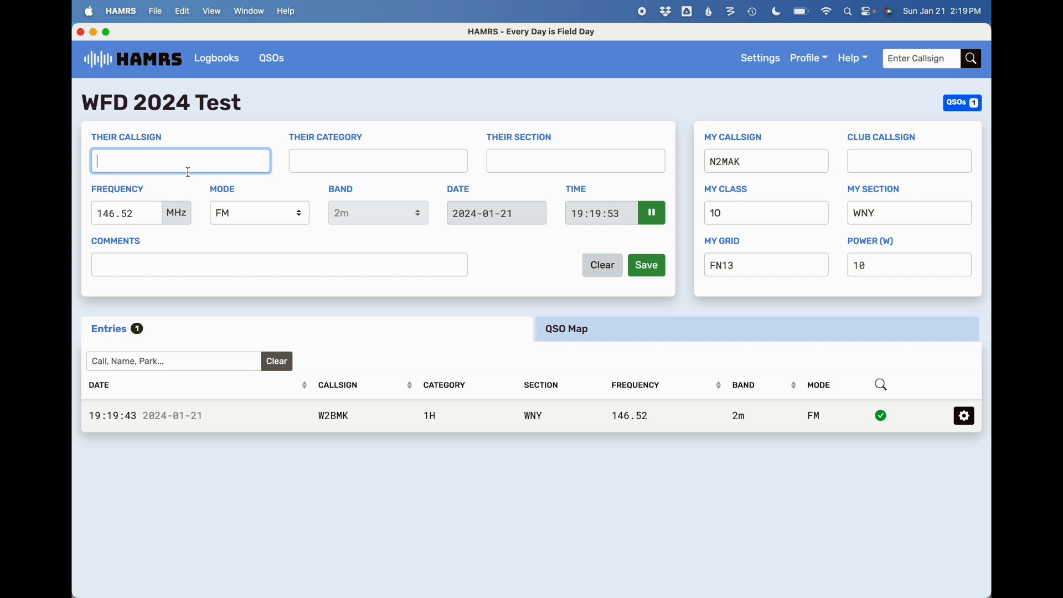
type("W2")
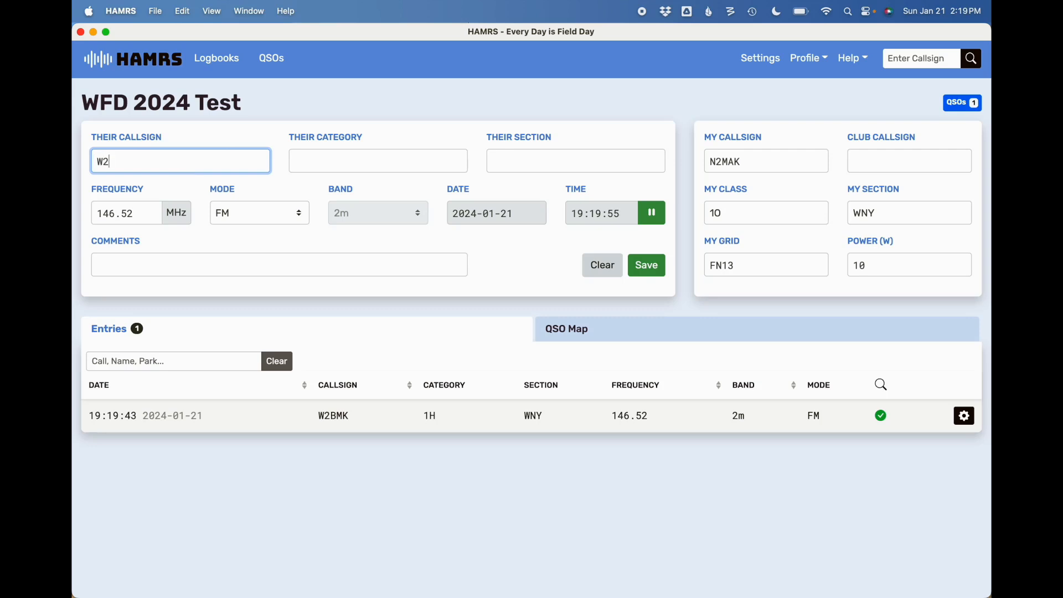
type("NVP")
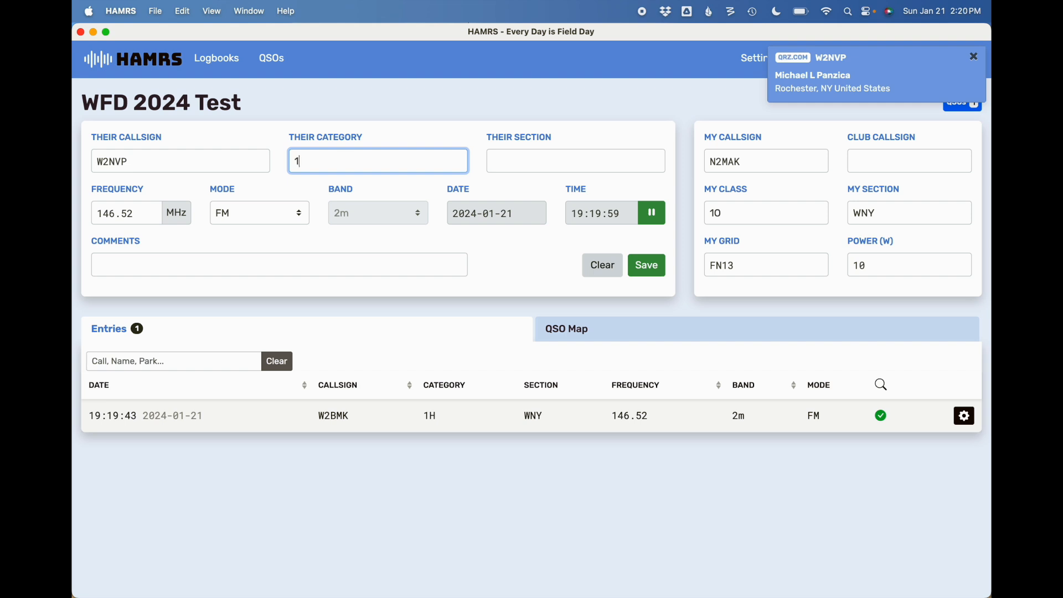
type("M")
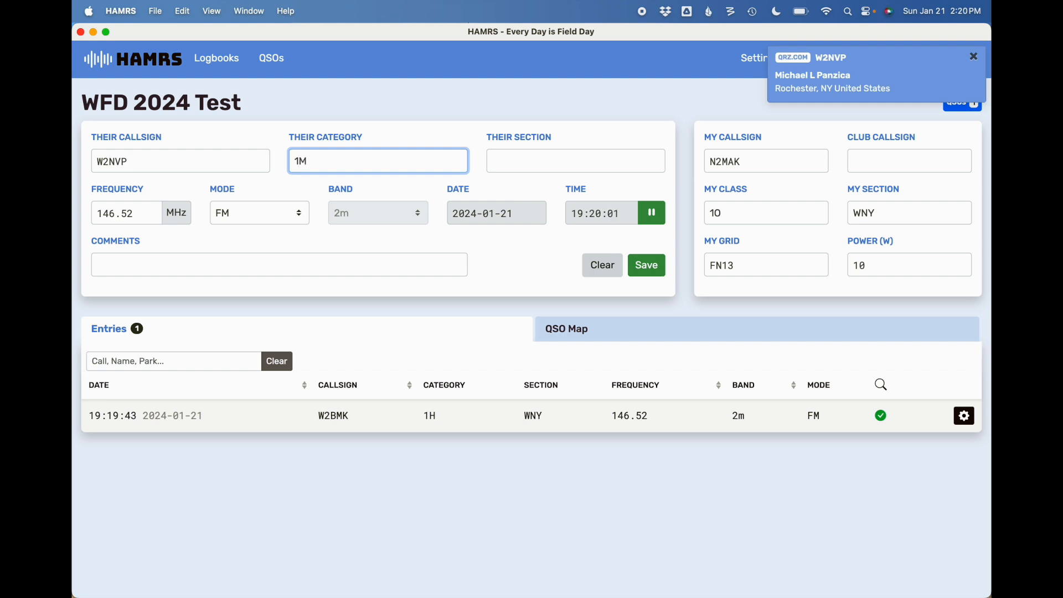
type("W")
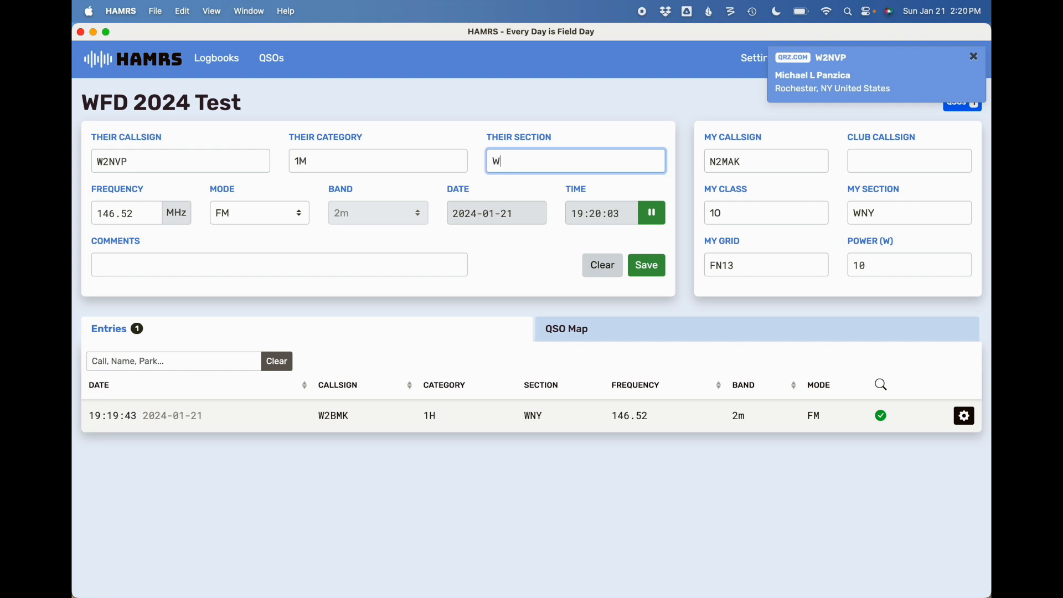
type("NY")
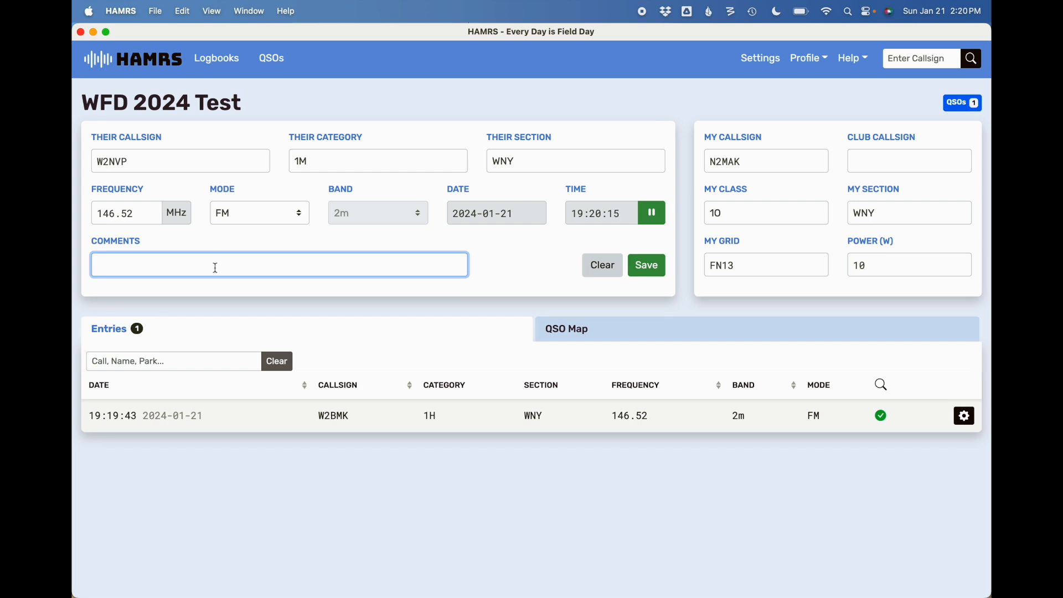
type("POT")
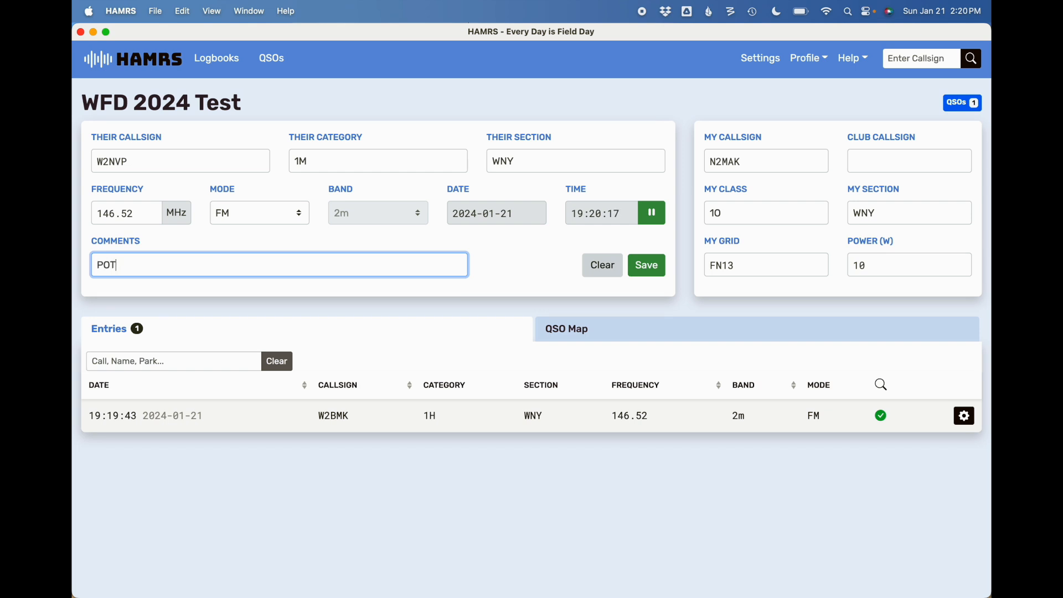
type("A K-")
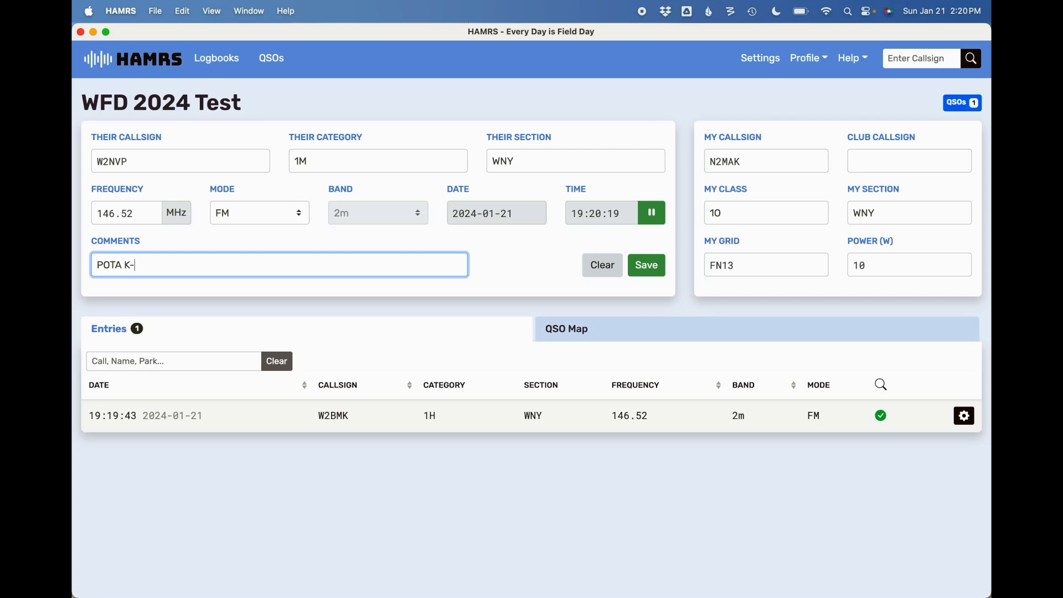
type("6532")
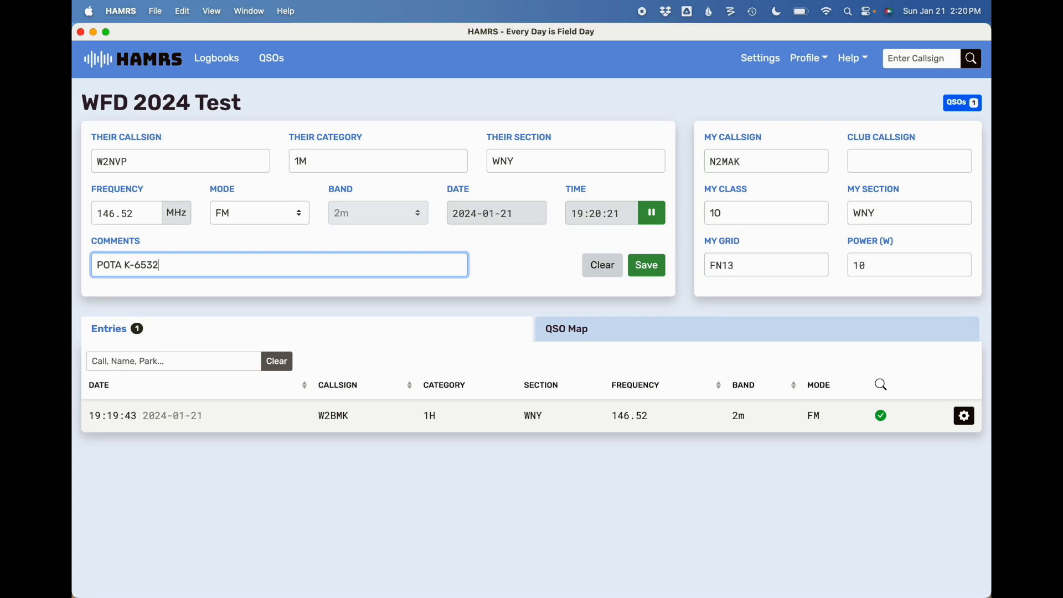
mouse_move(691, 214)
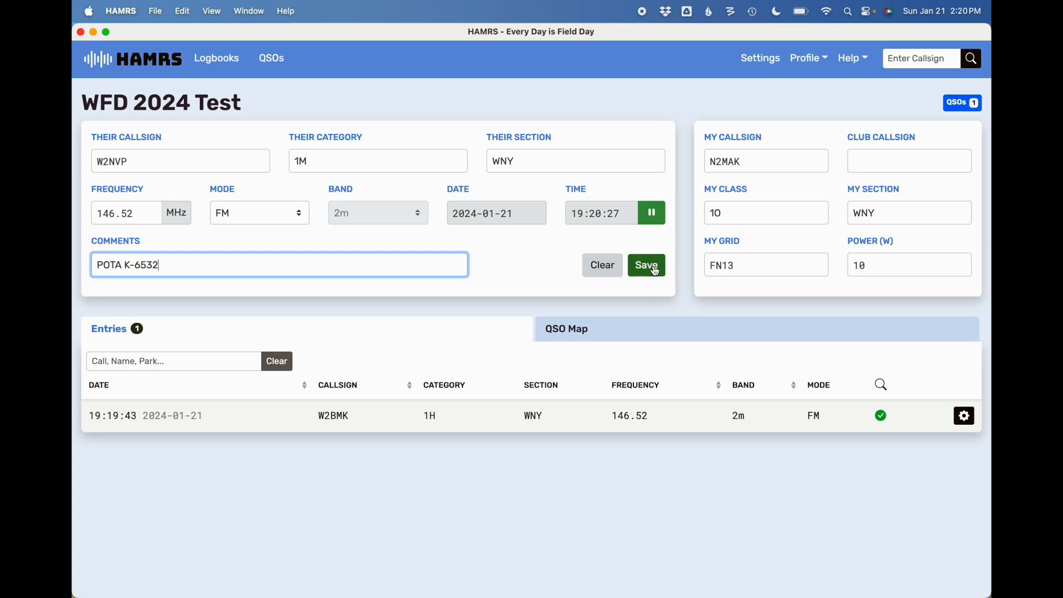
left_click(644, 264)
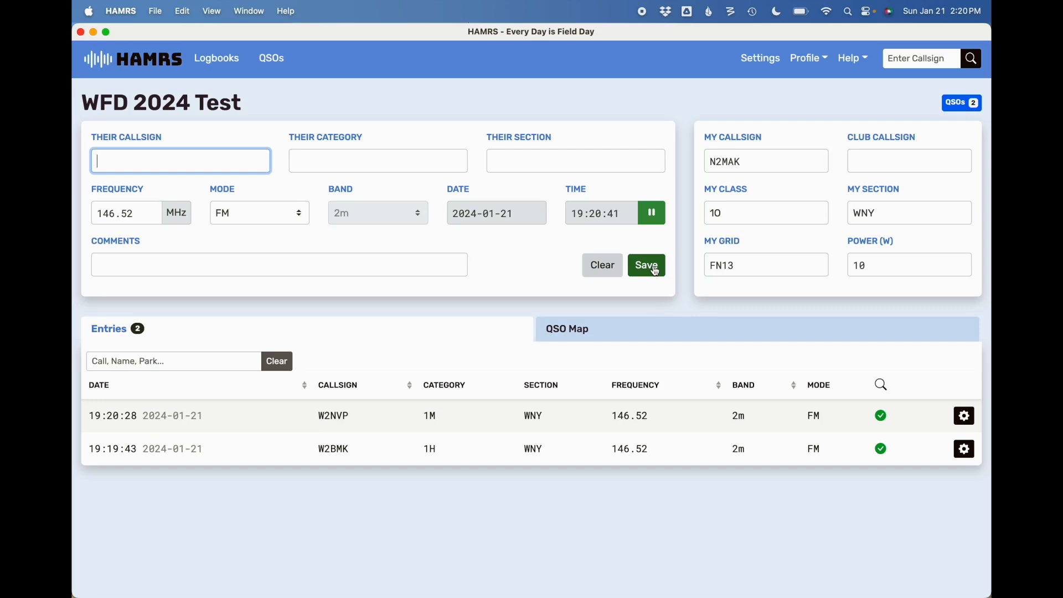
type("N2")
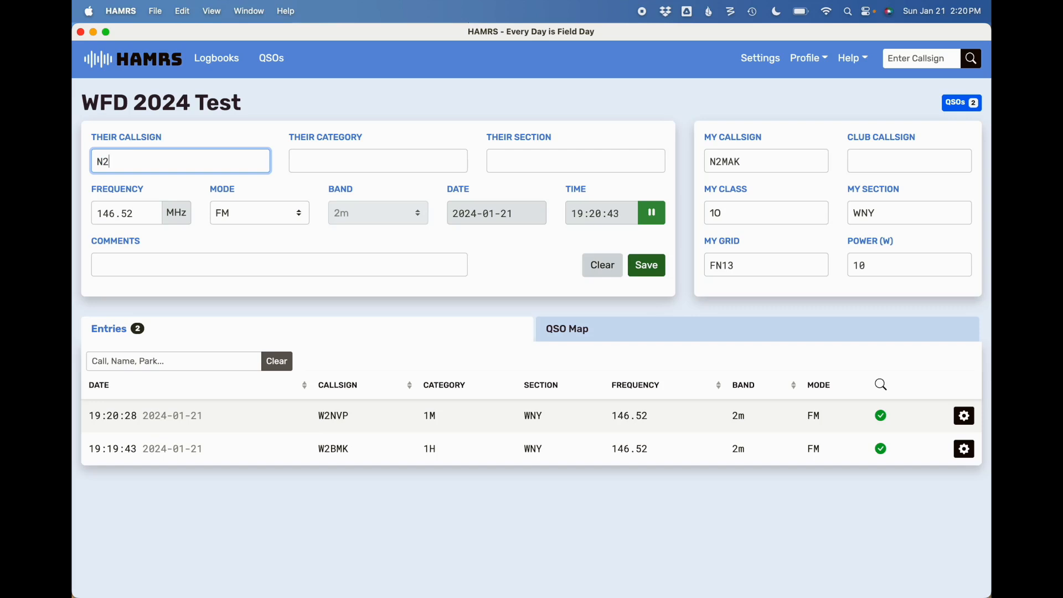
type("RPG")
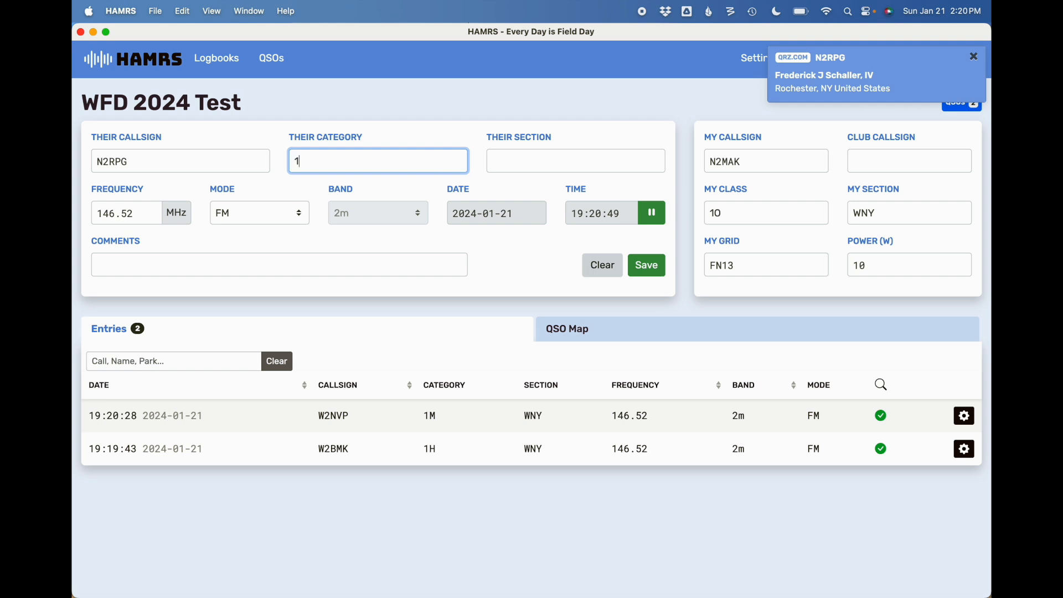
type("0")
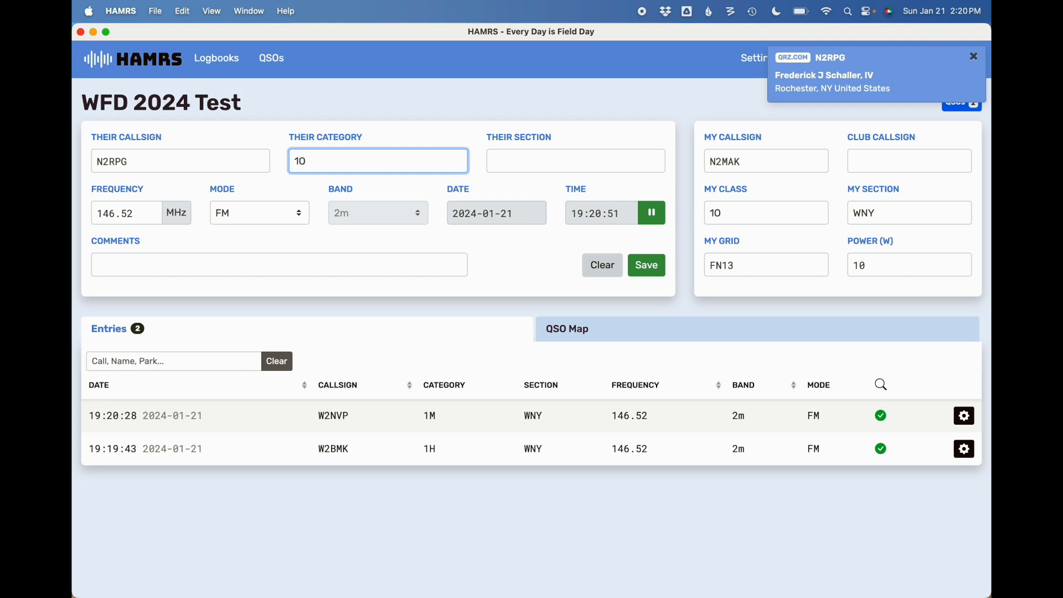
left_click(575, 160)
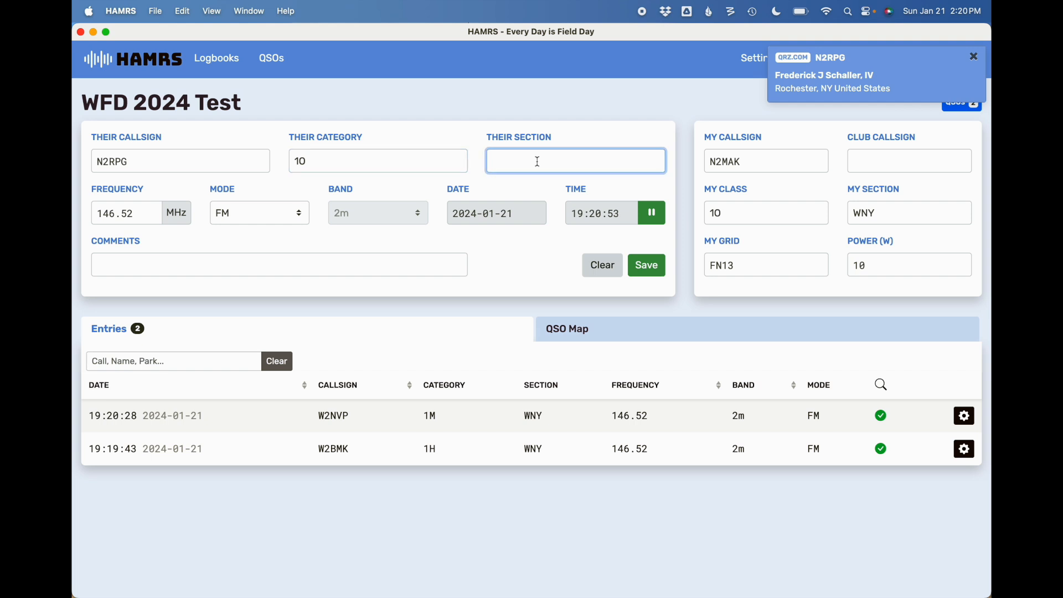
type("WNY")
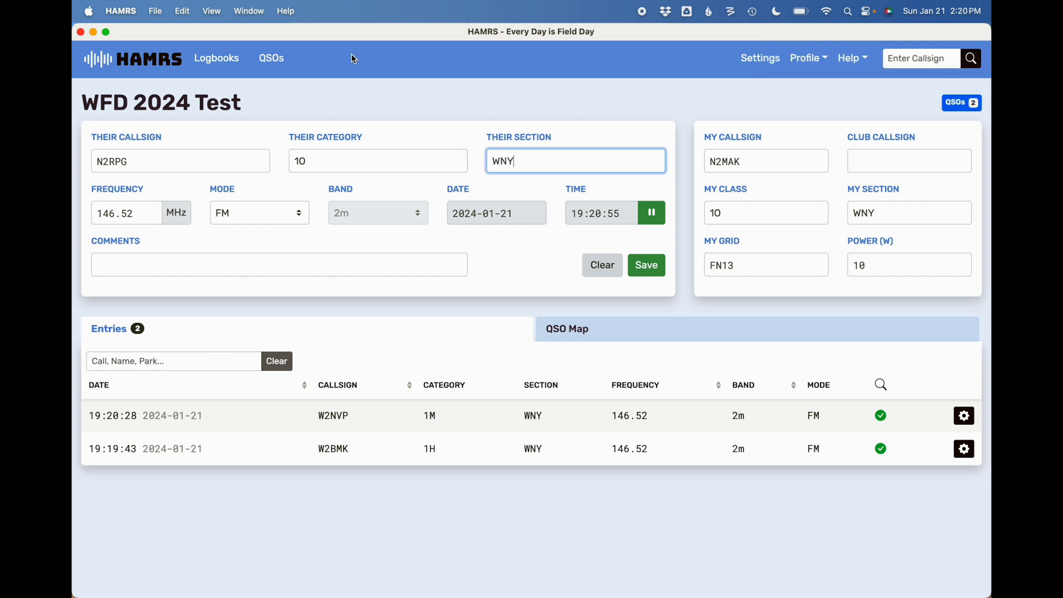
left_click(278, 265)
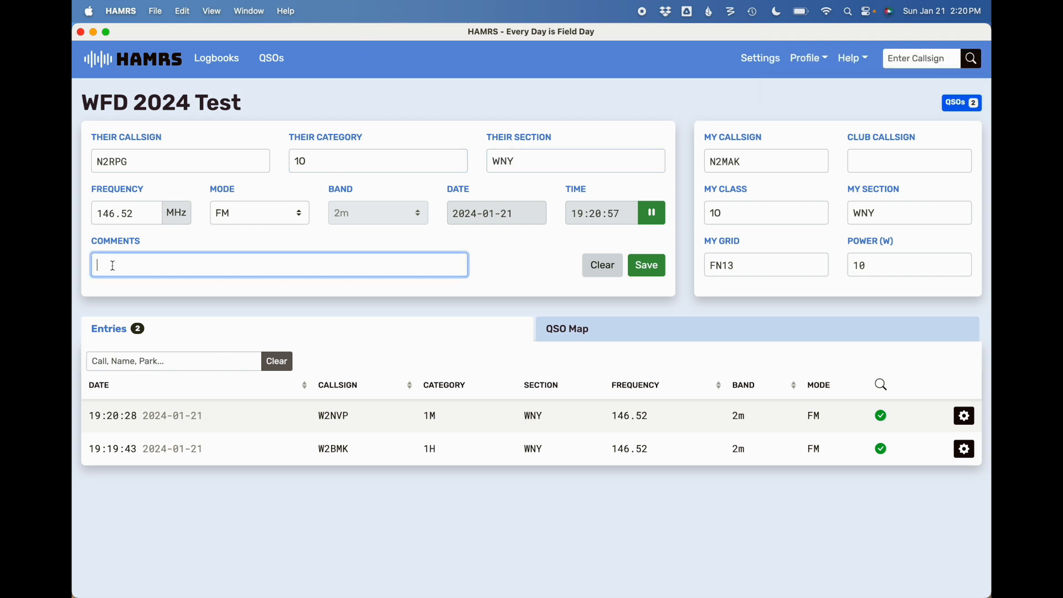
type("POTA")
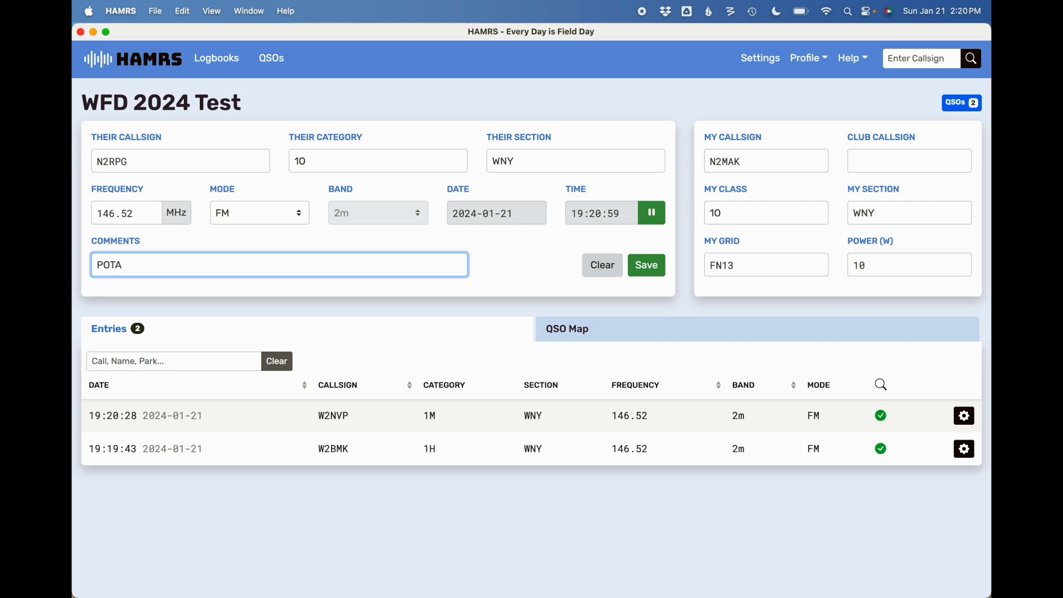
type("K-")
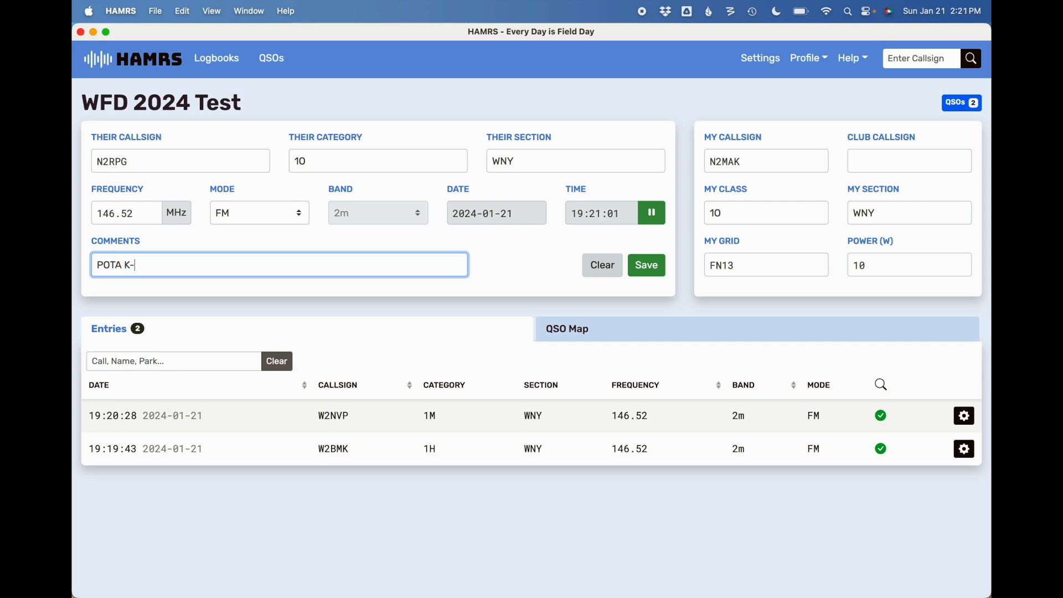
type("6532")
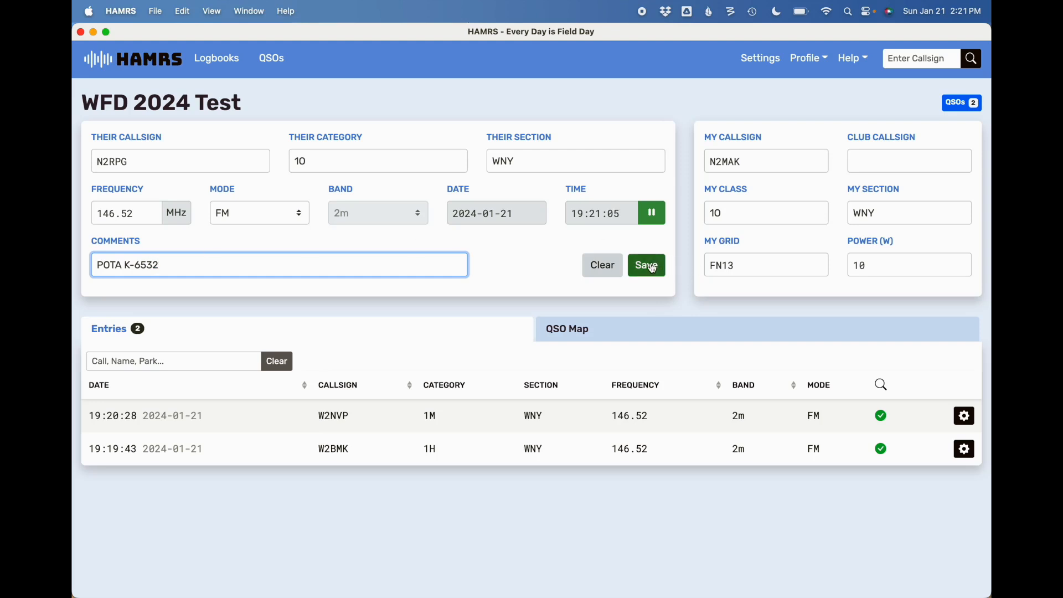
left_click(646, 265)
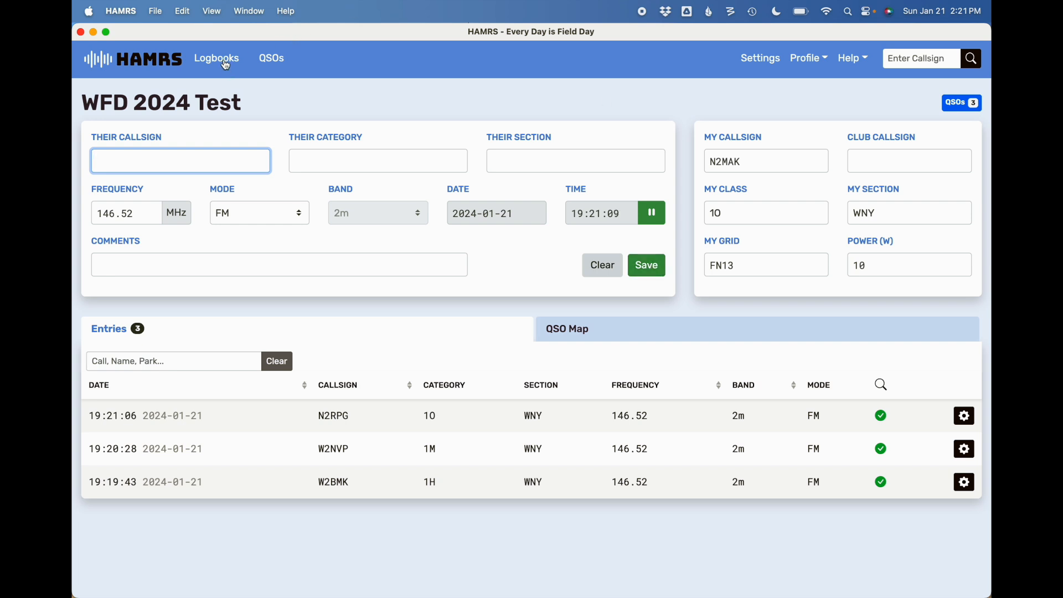
Duplicate the WFD 2024 Test logbook as 'WFD 2024 Test COPY'.
left_click(216, 58)
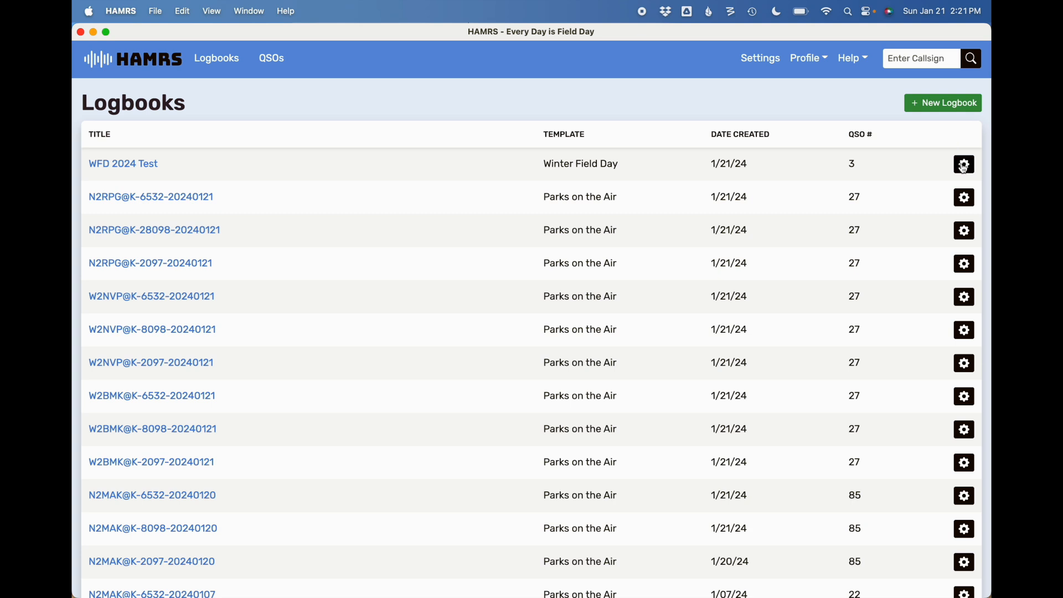
left_click(963, 164)
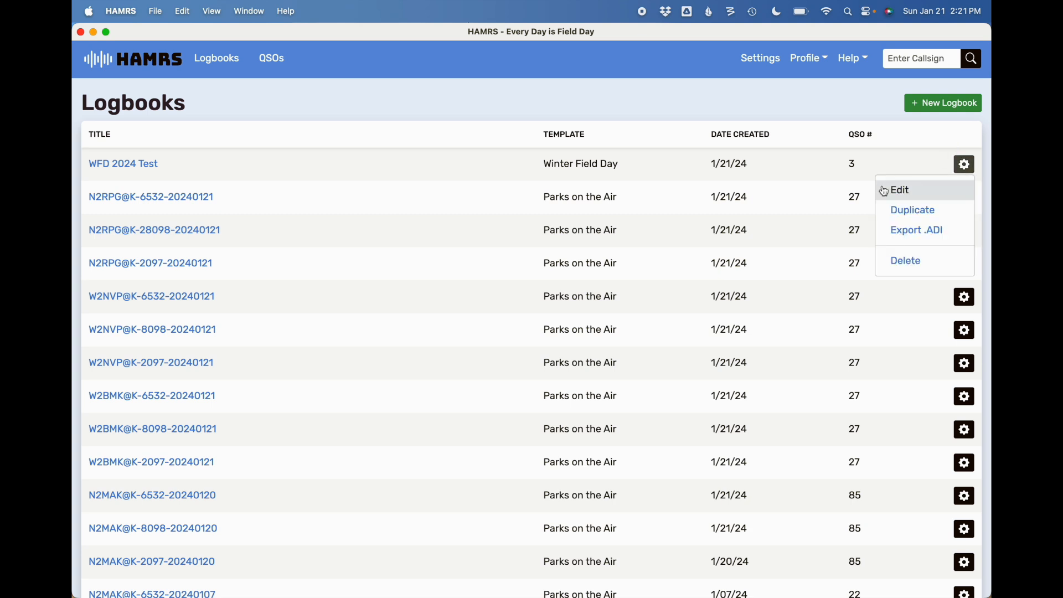
mouse_move(912, 209)
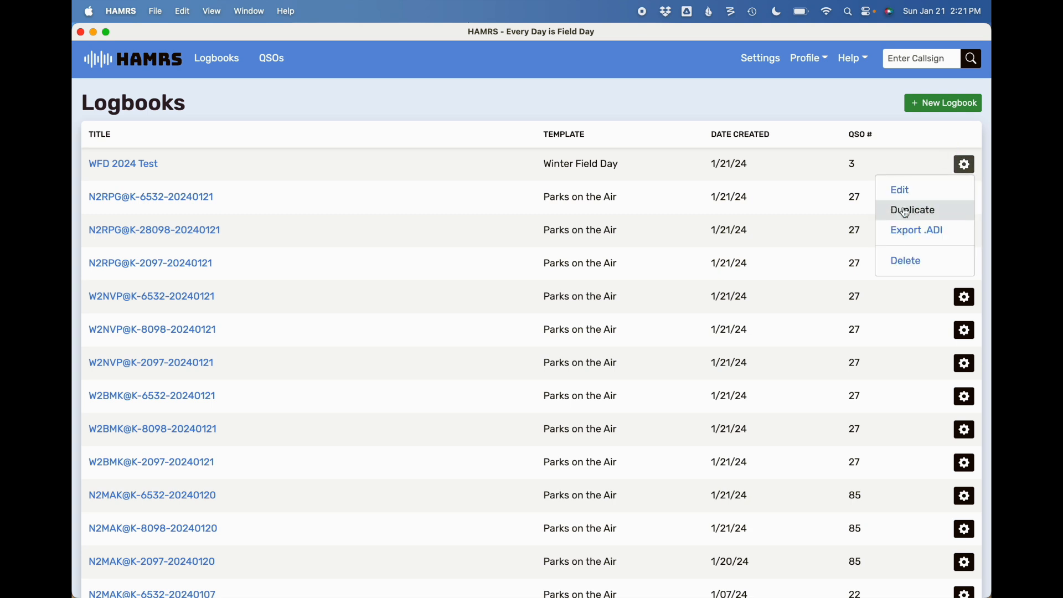
left_click(912, 209)
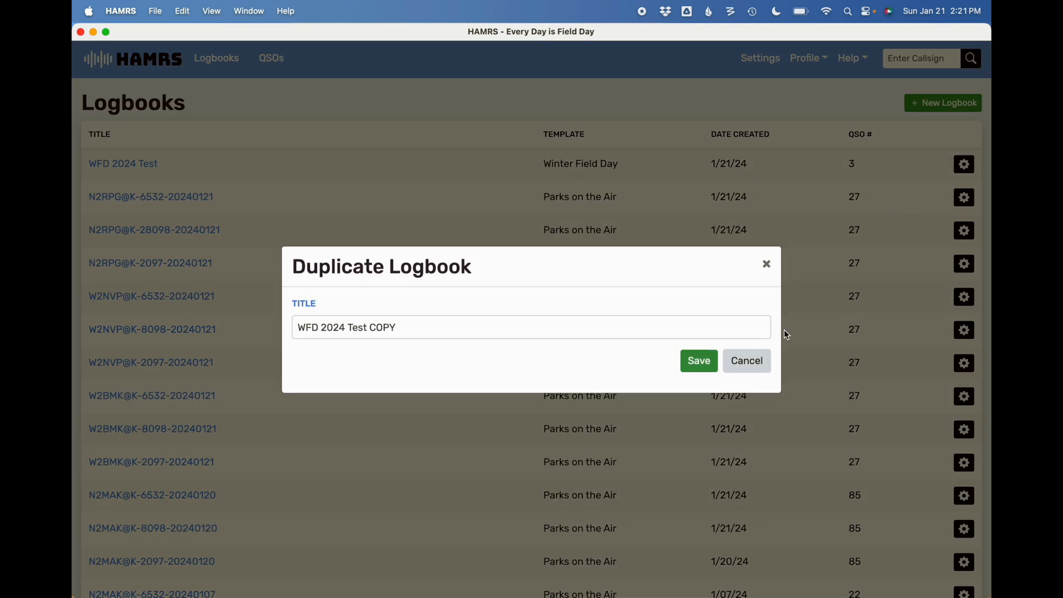
left_click(698, 360)
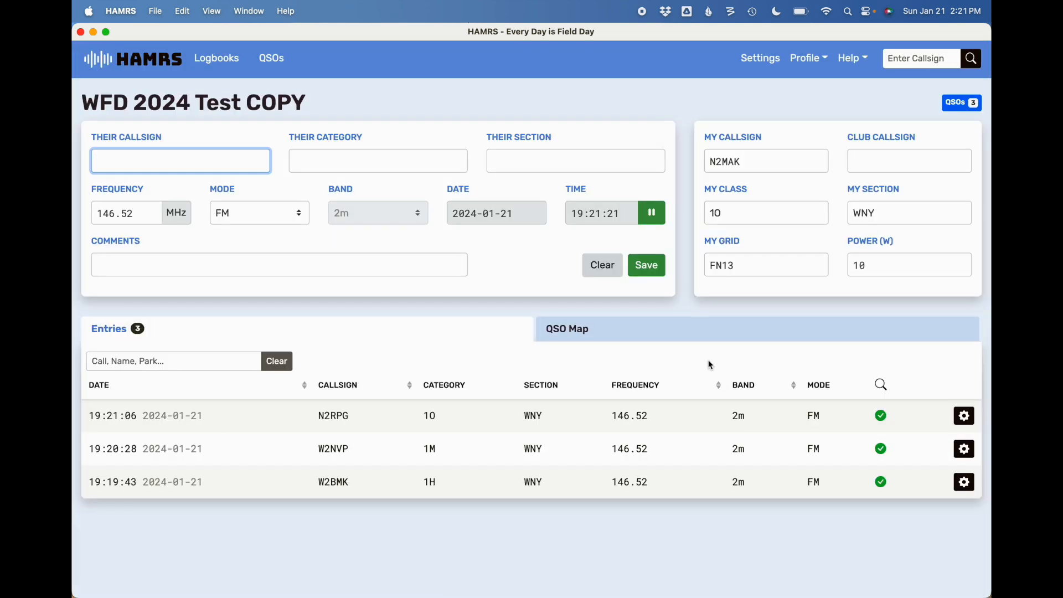
Retitle the copy 'WFD 2024 Test POTA' and switch it to the Parks on the Air template.
left_click(216, 58)
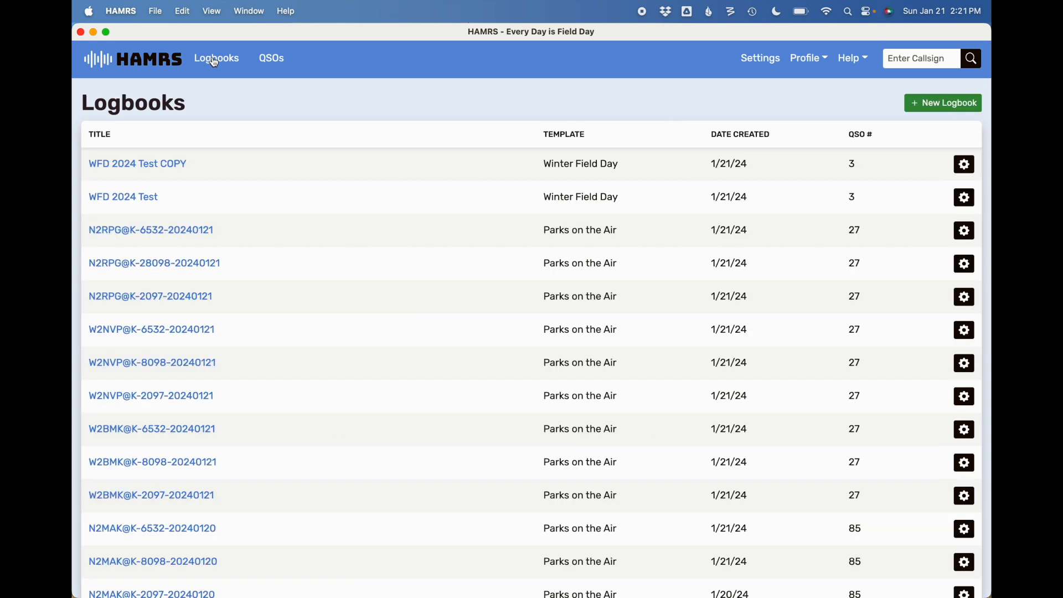
mouse_move(916, 176)
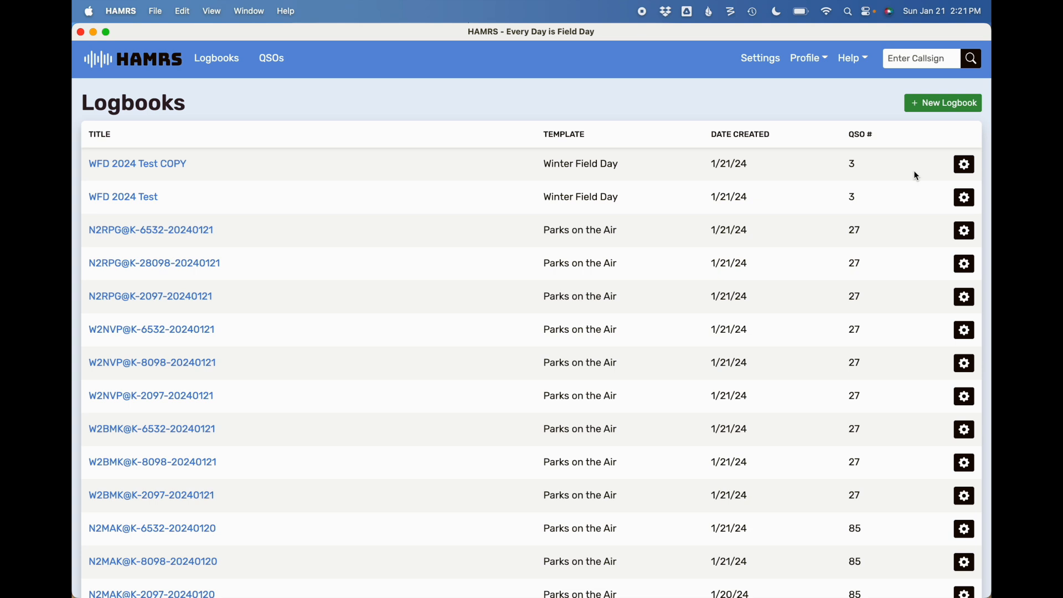
mouse_move(964, 164)
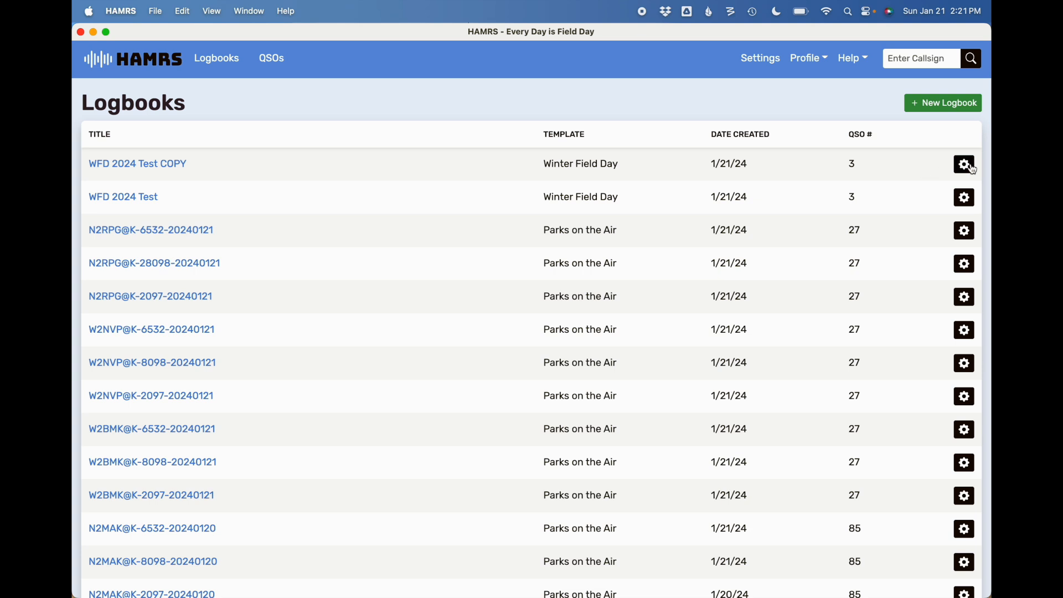
left_click(963, 163)
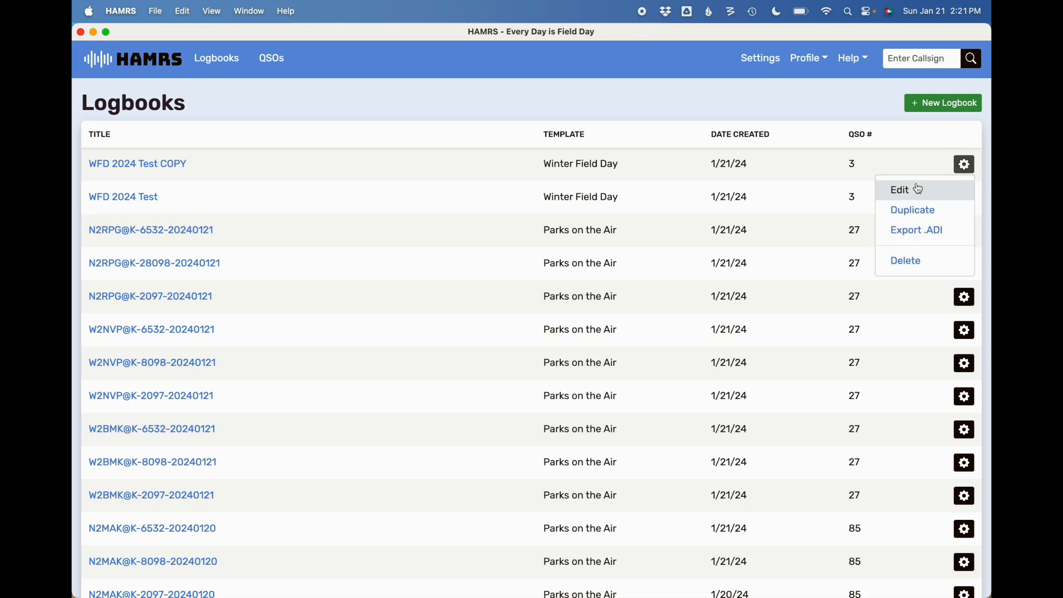
left_click(899, 189)
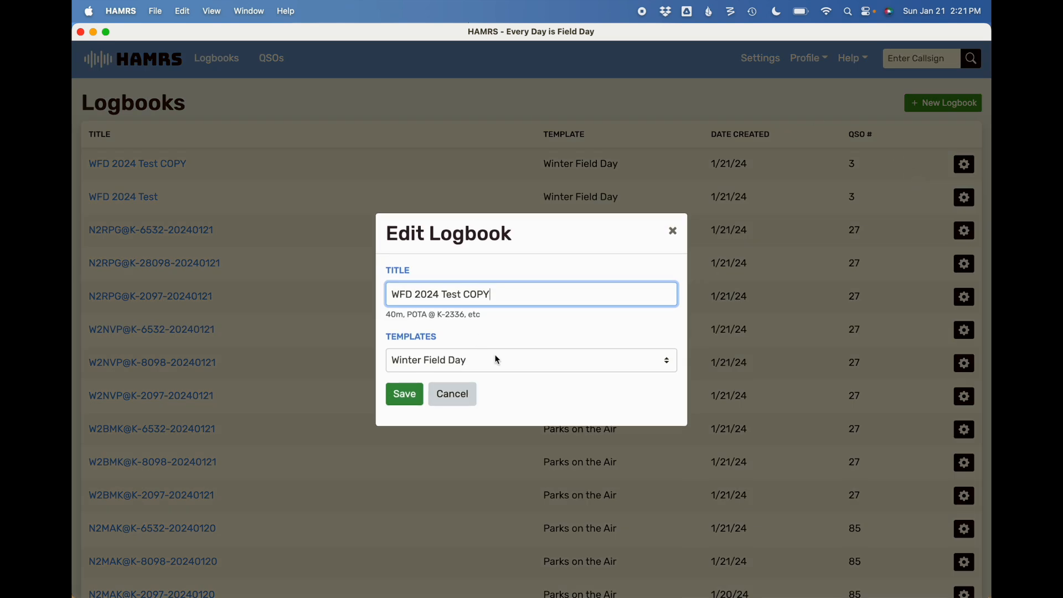
left_click(530, 360)
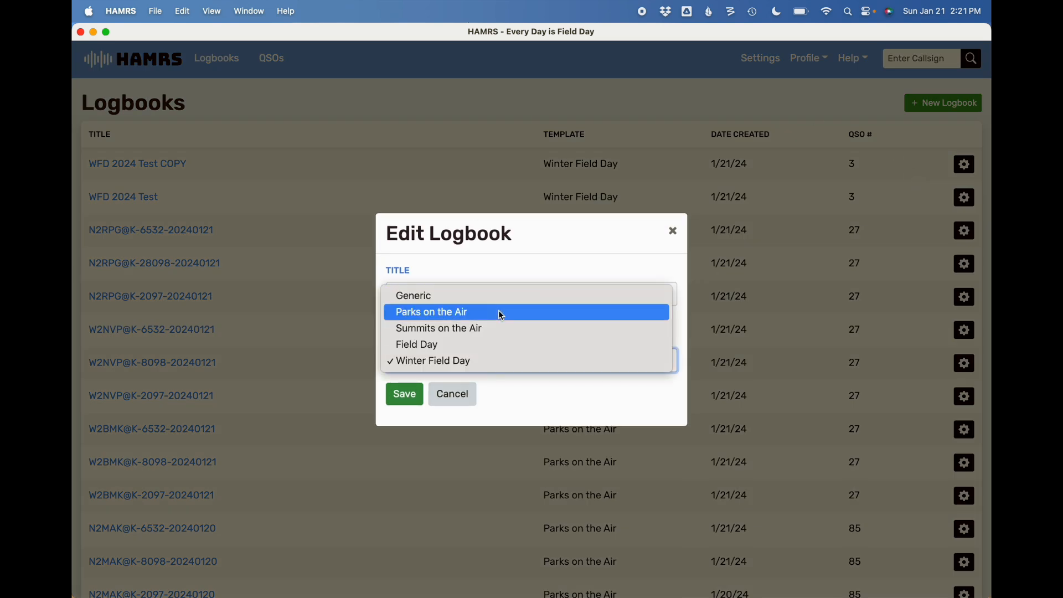
left_click(429, 312)
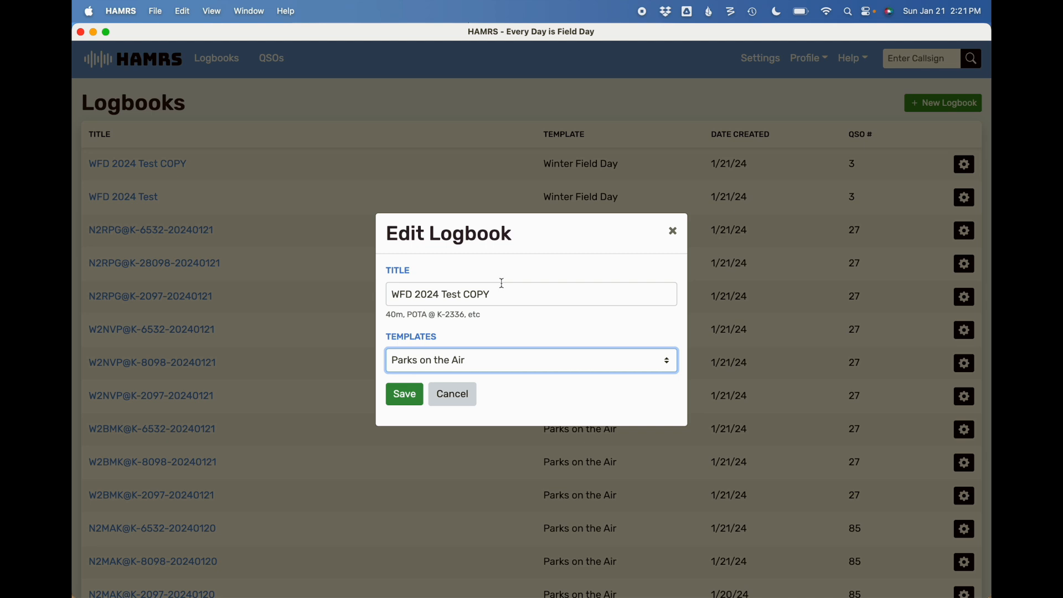
key("Backspace")
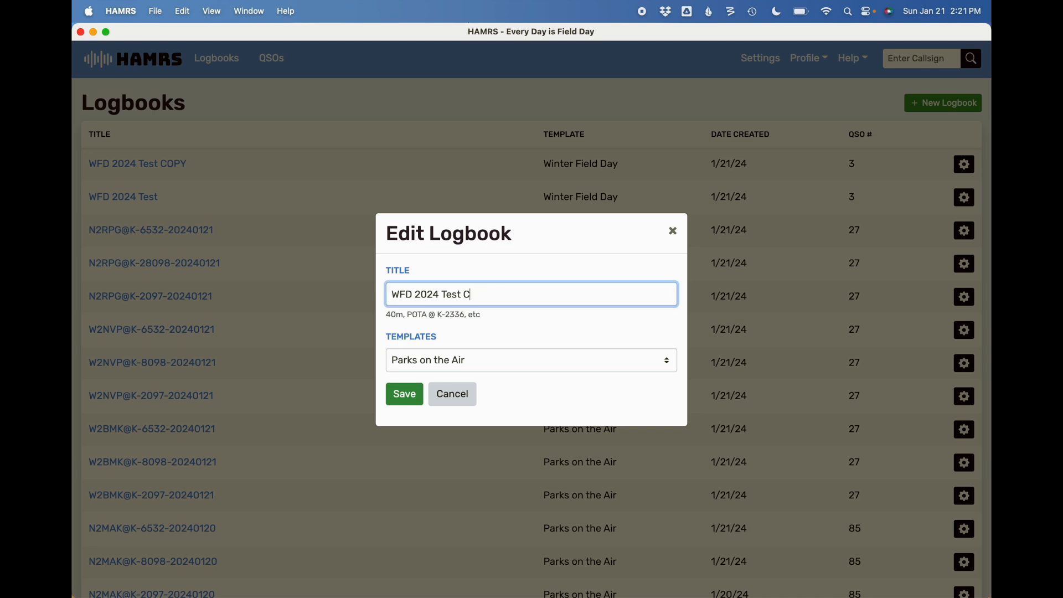
type("POTA")
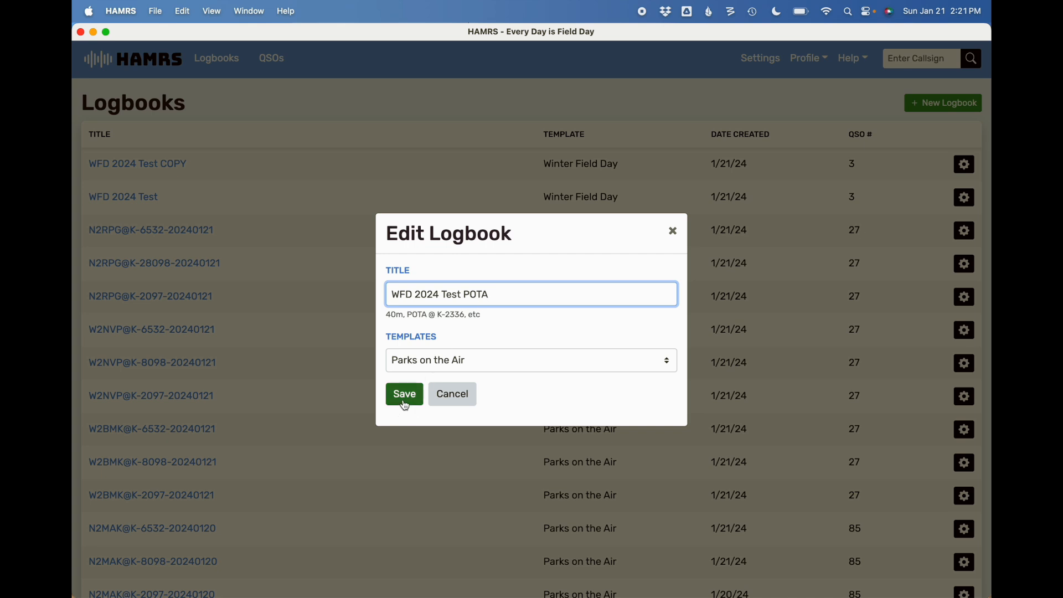
left_click(404, 394)
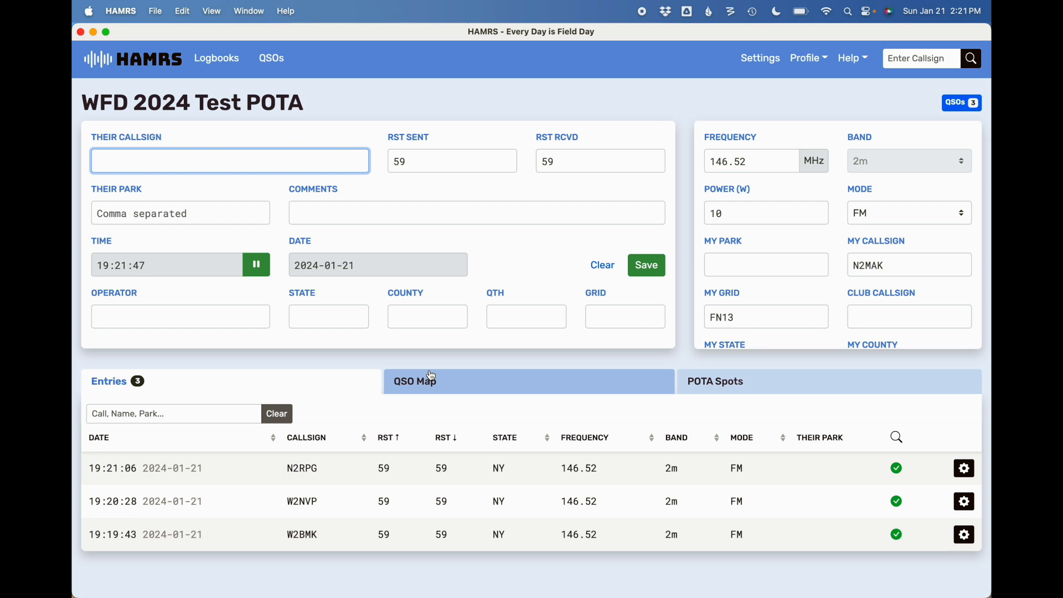
left_click(217, 58)
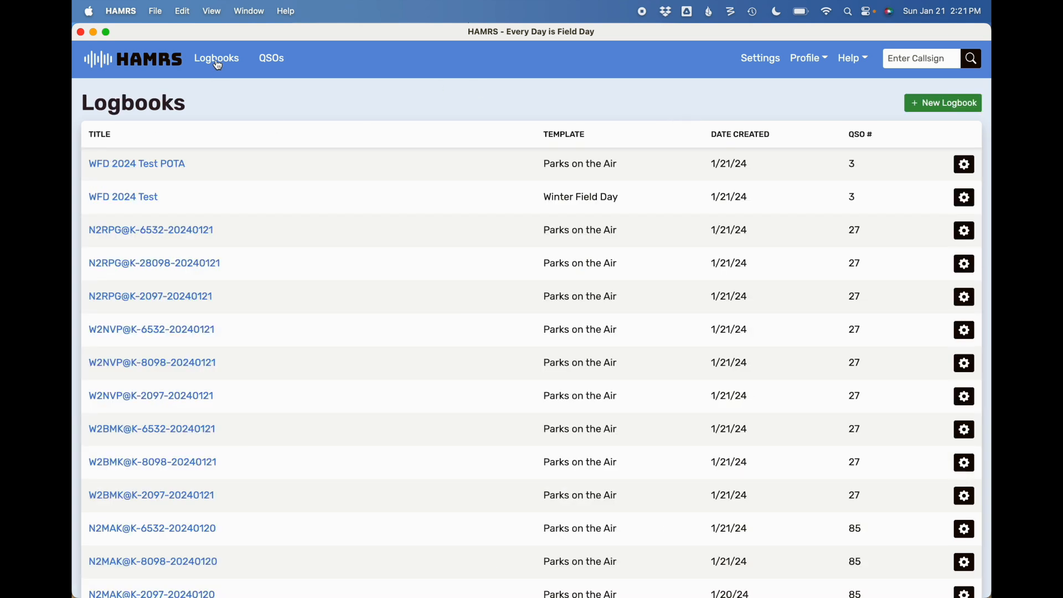
mouse_move(821, 179)
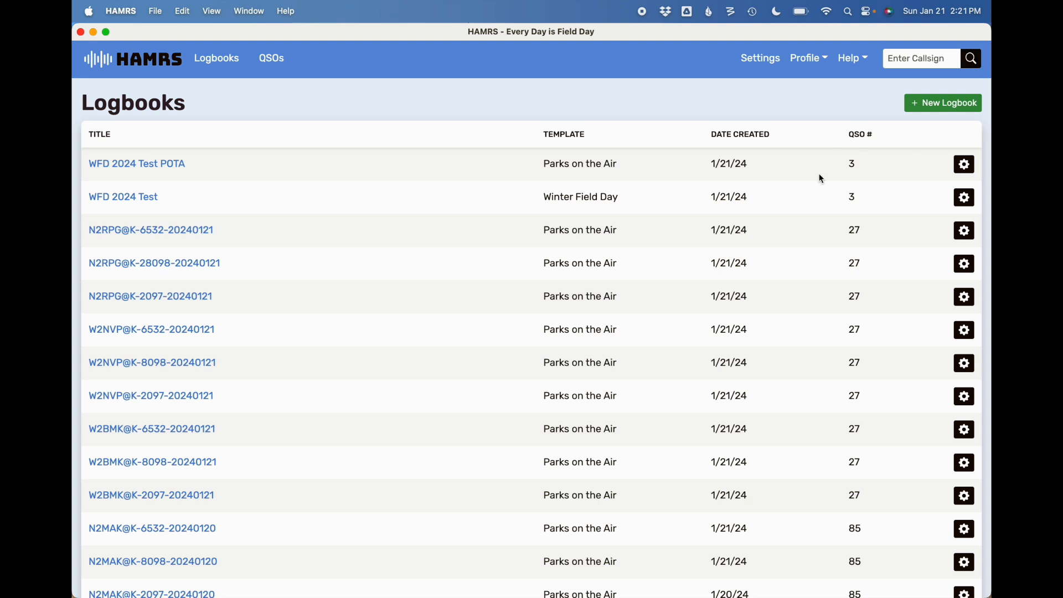
left_click(963, 164)
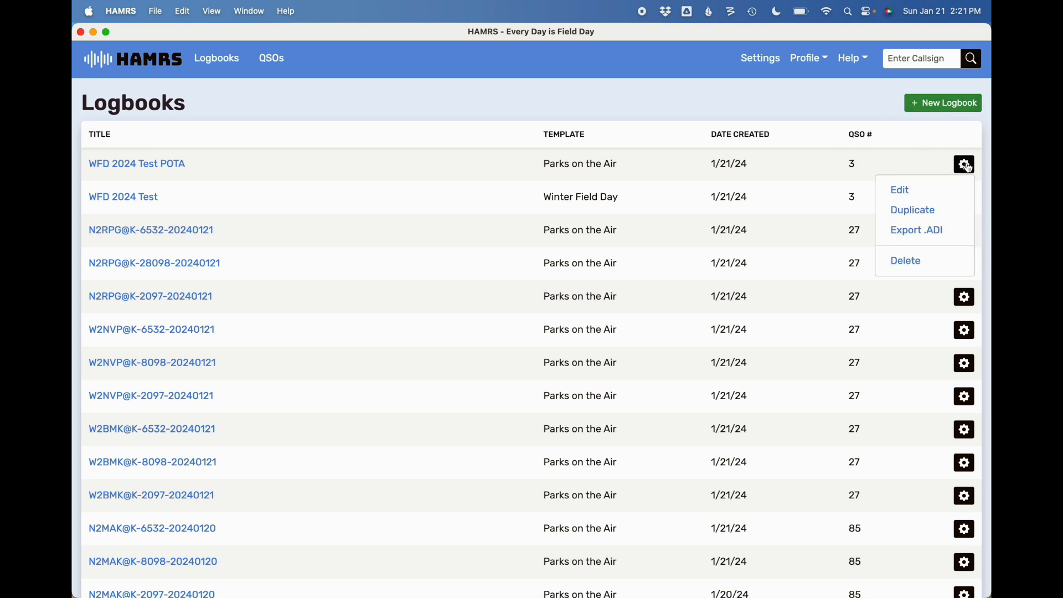
left_click(912, 209)
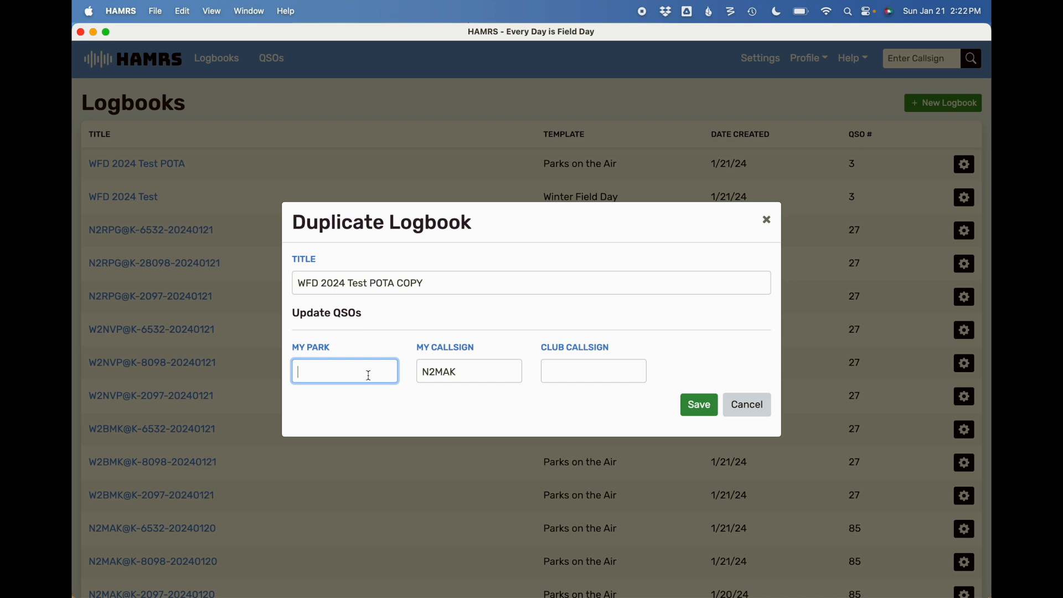
type("K-6")
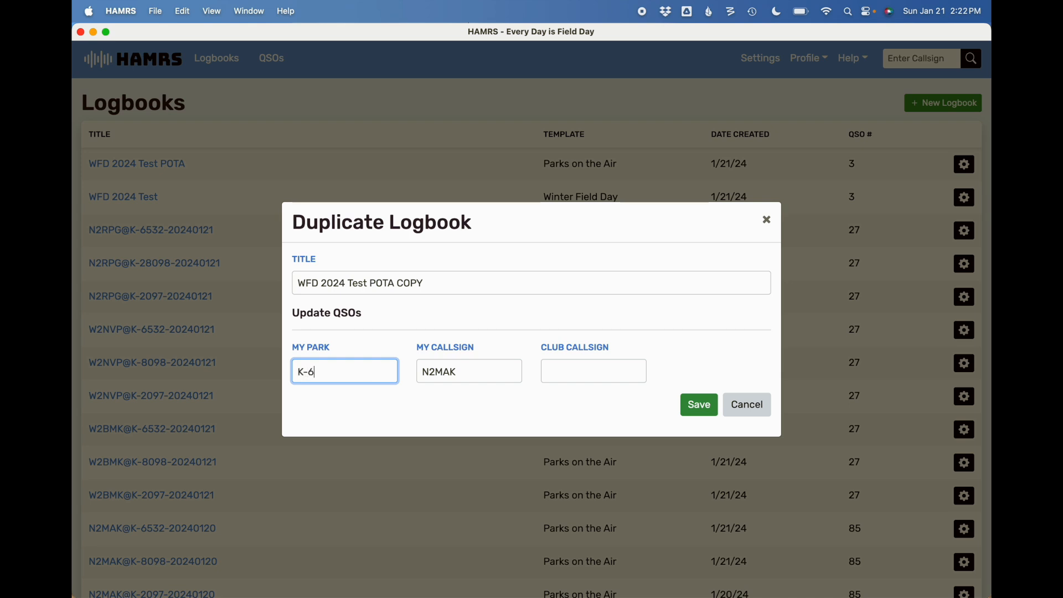
type("532")
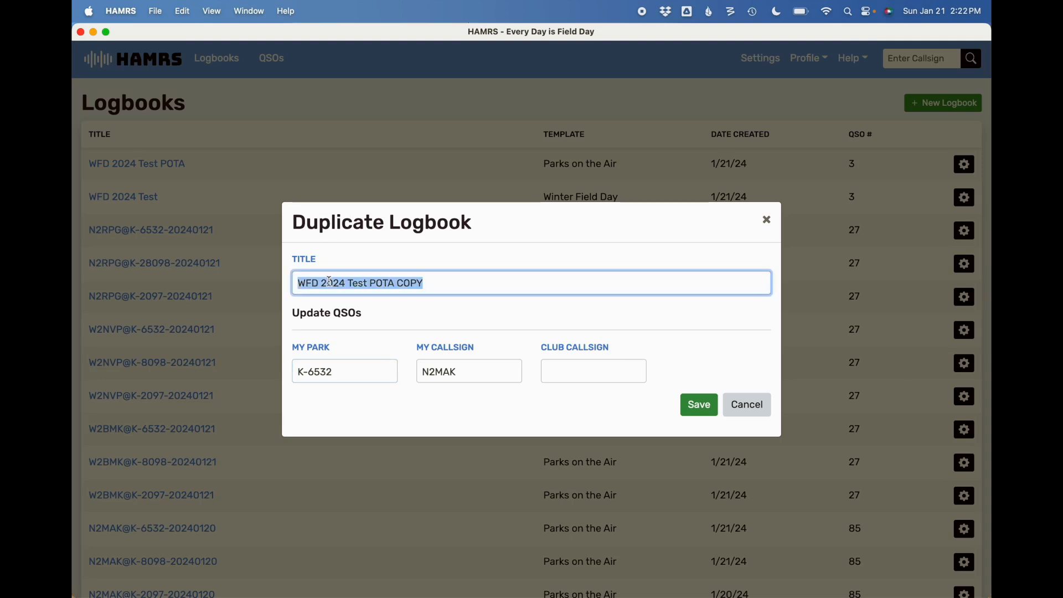
type("N")
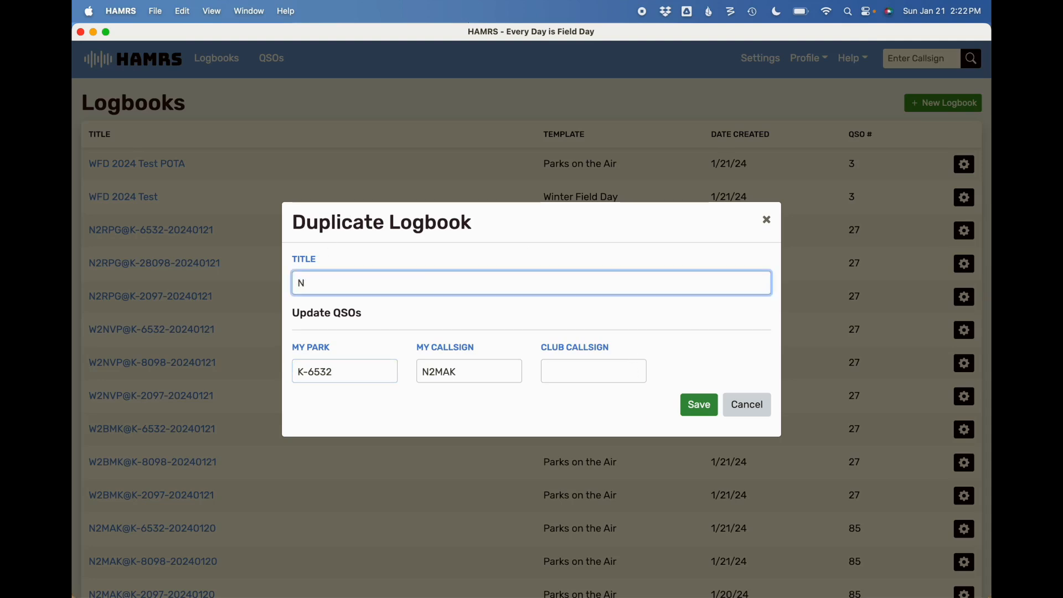
type("2MAK@")
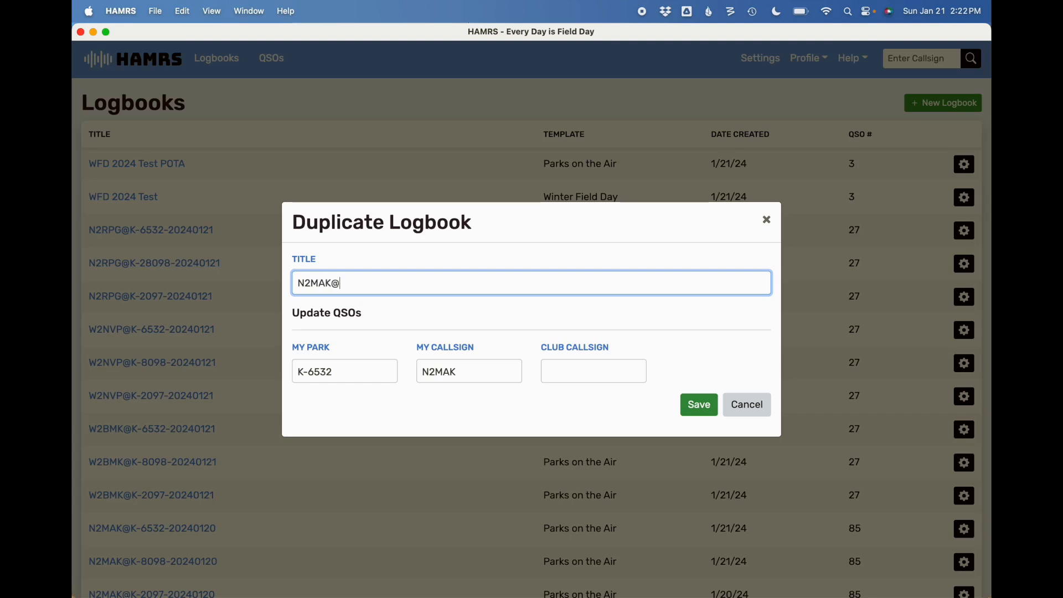
type("K-6532")
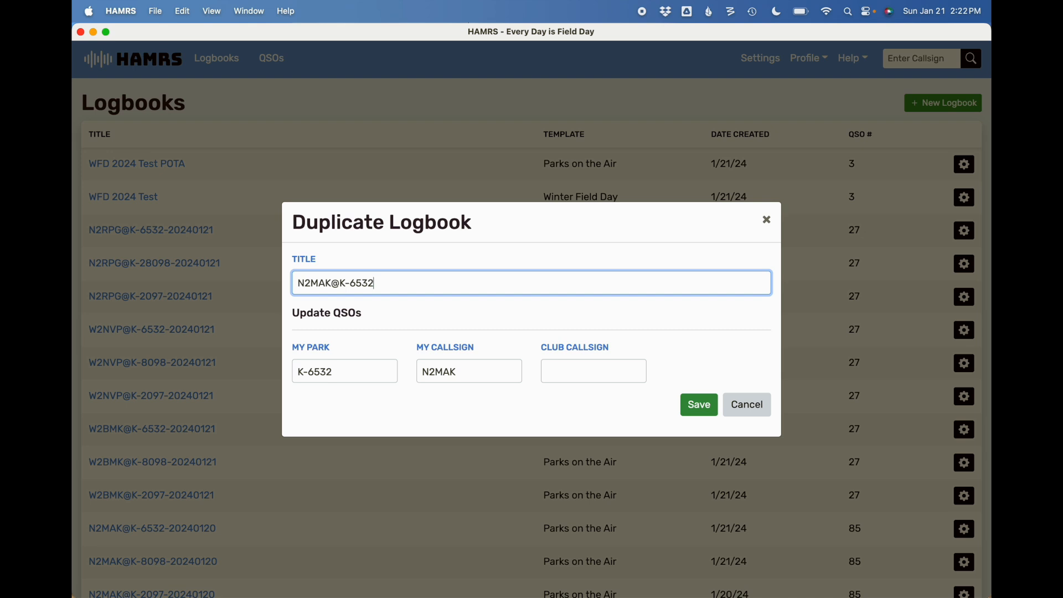
type("-")
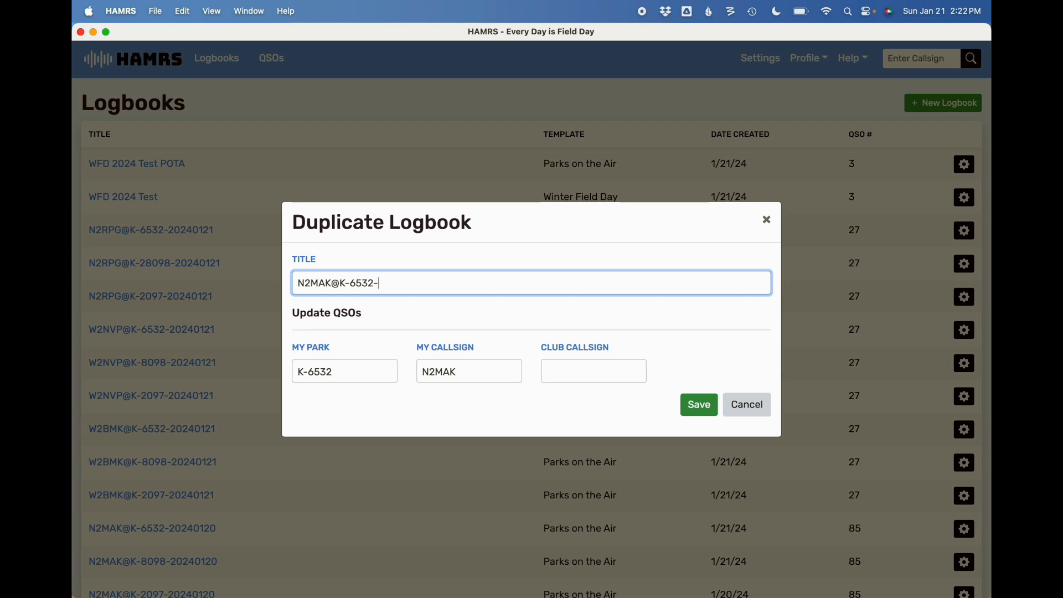
type("20240")
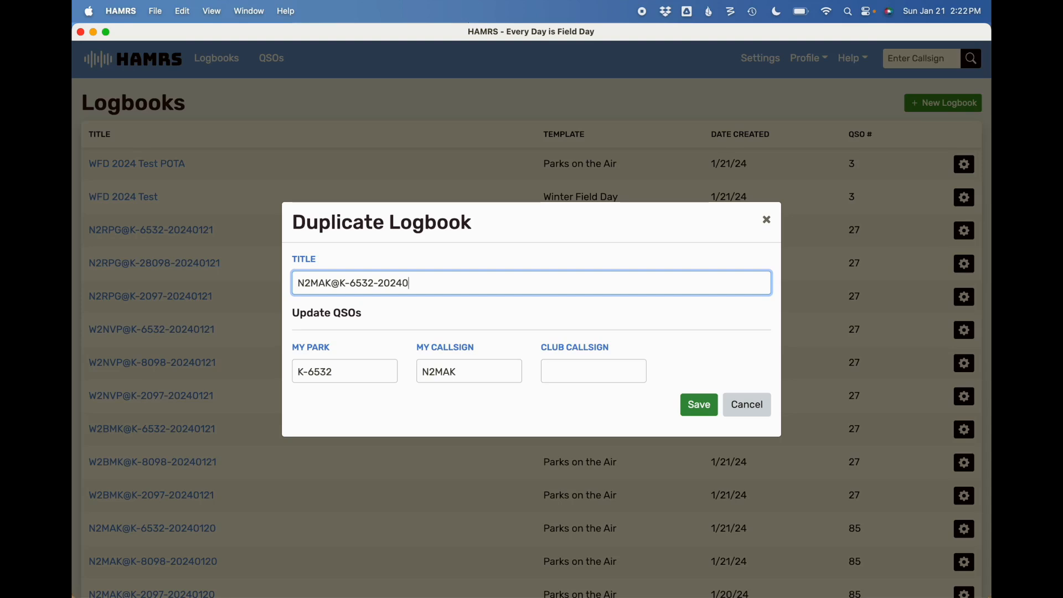
type("1")
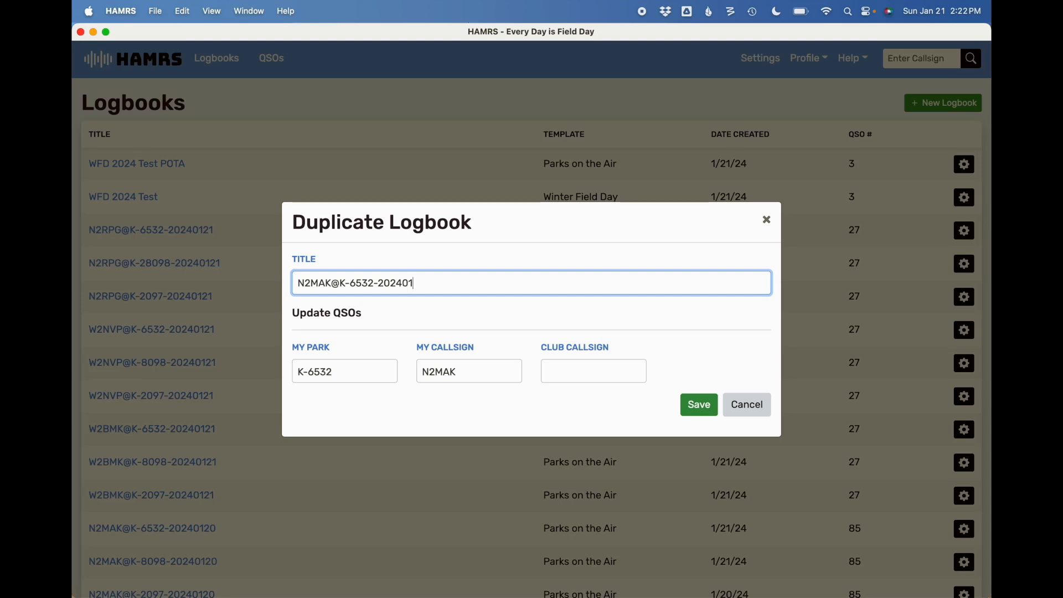
type("27")
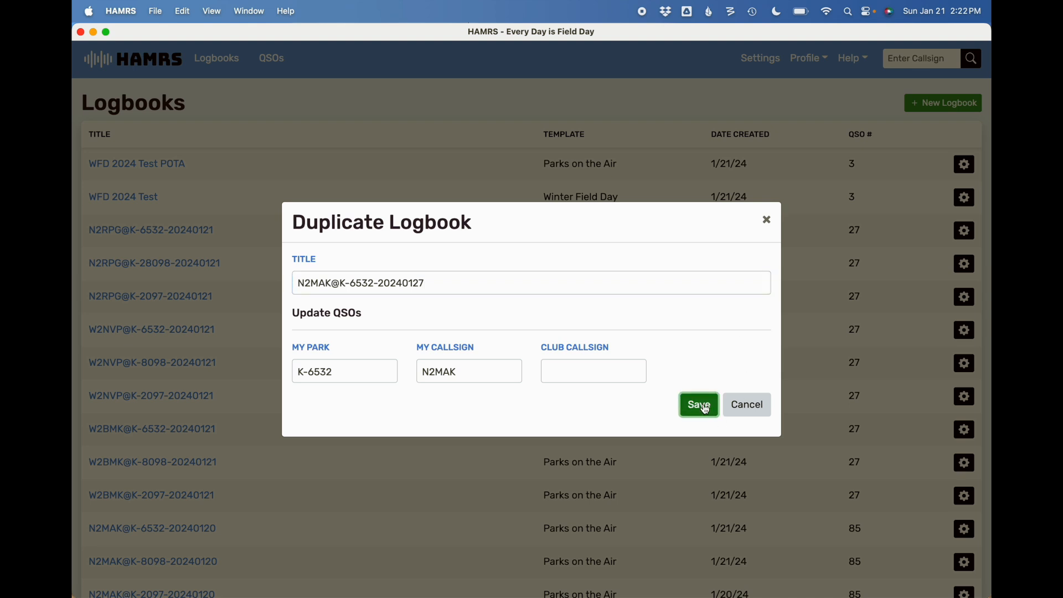
left_click(699, 405)
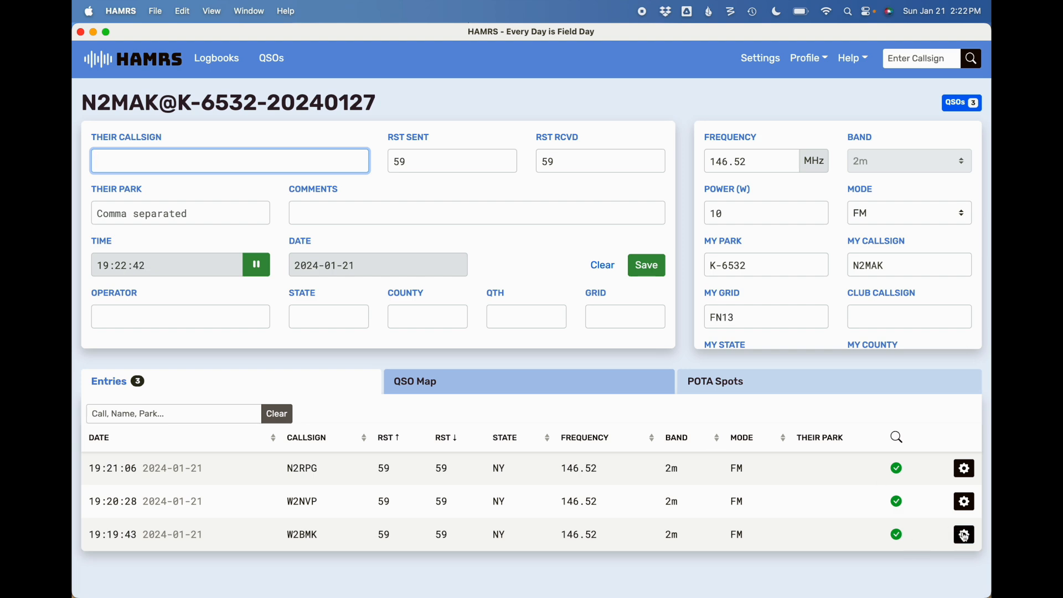
left_click(963, 534)
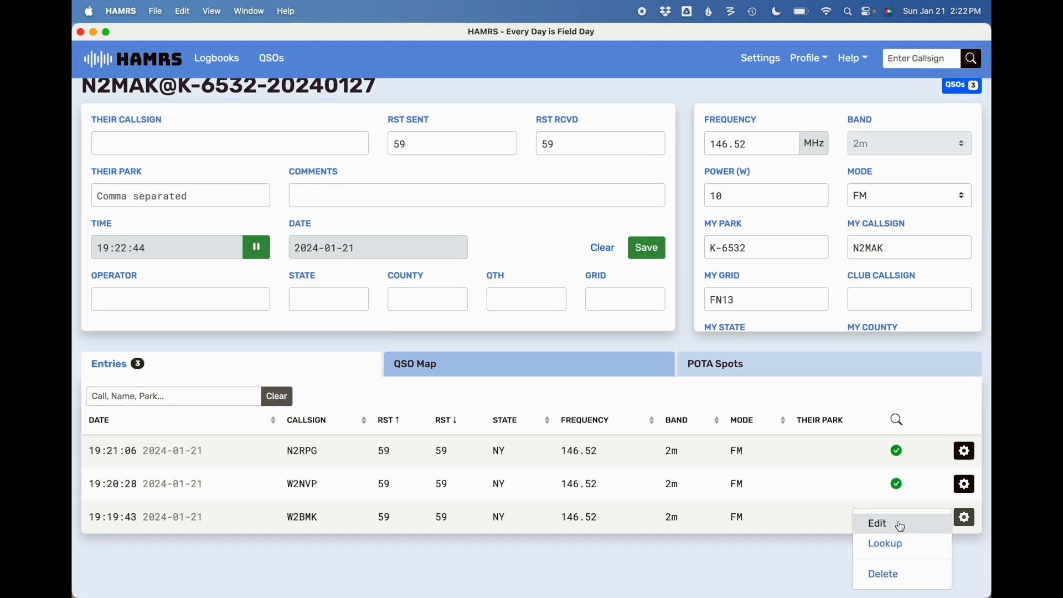
left_click(877, 523)
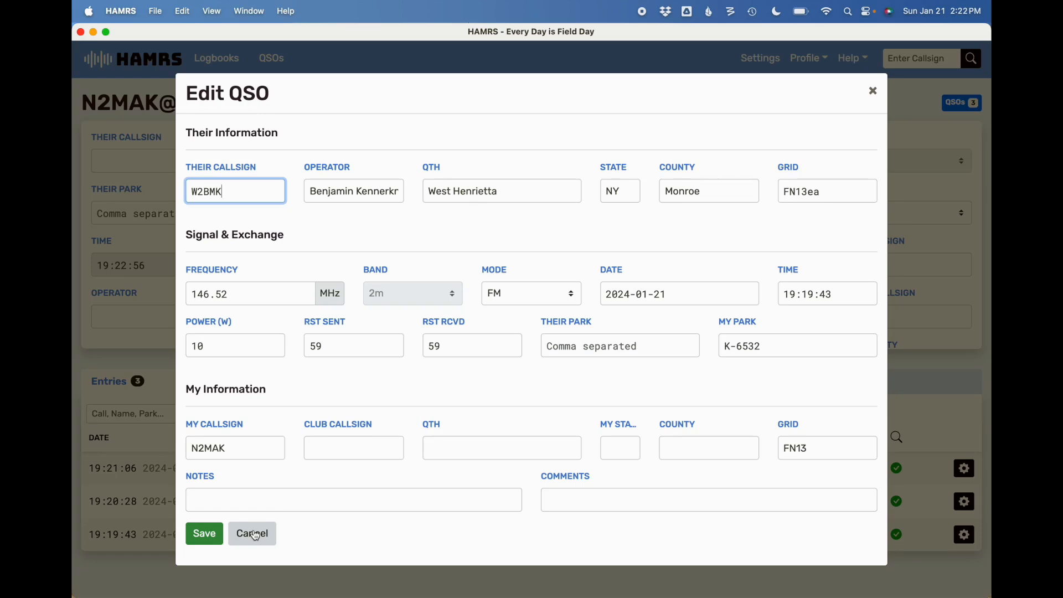
left_click(251, 534)
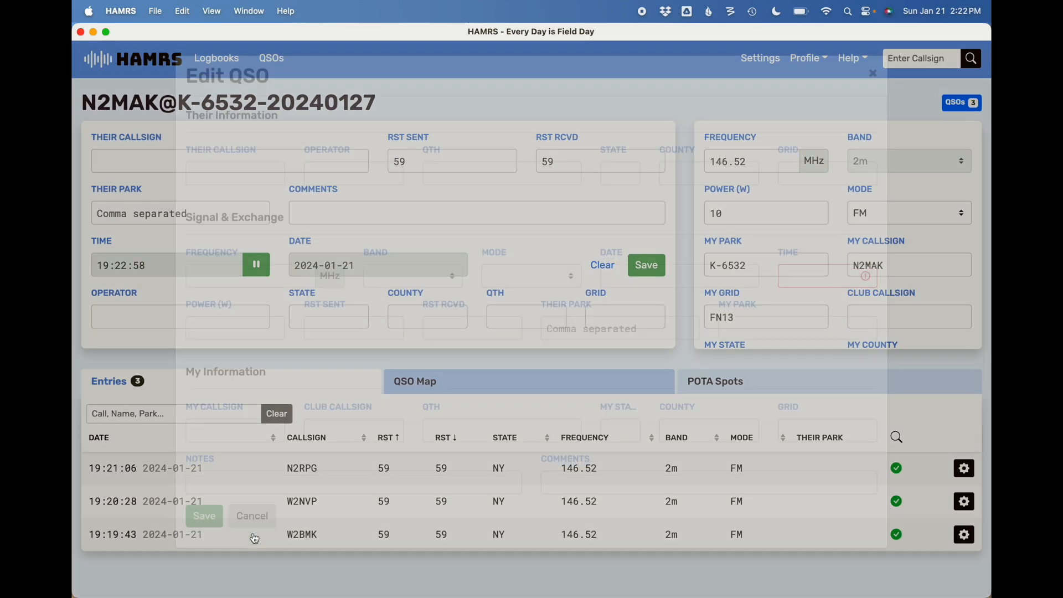
left_click(964, 501)
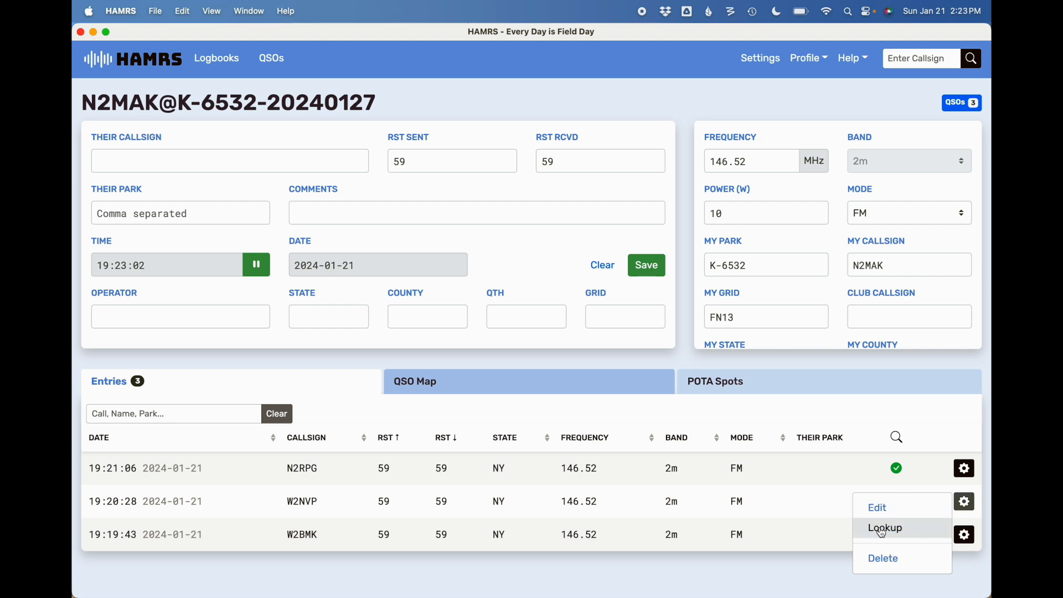
left_click(876, 507)
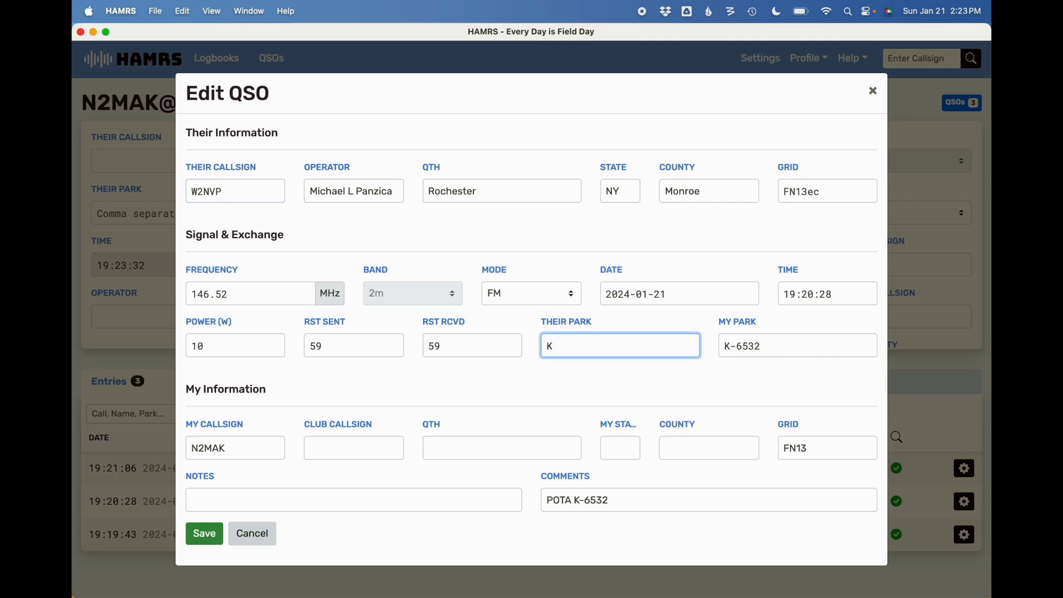
type("-6532")
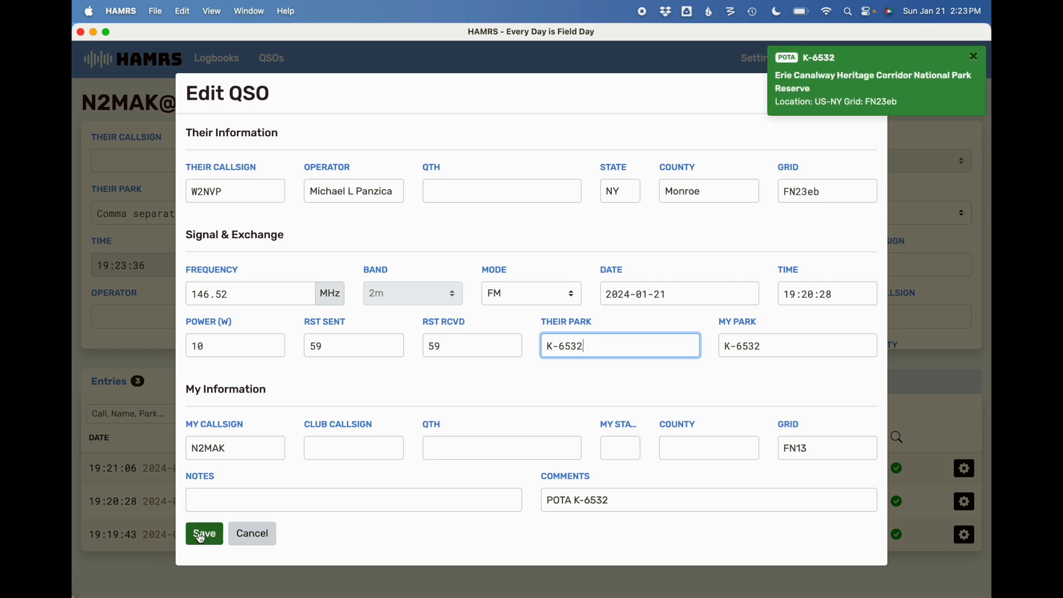
left_click(204, 533)
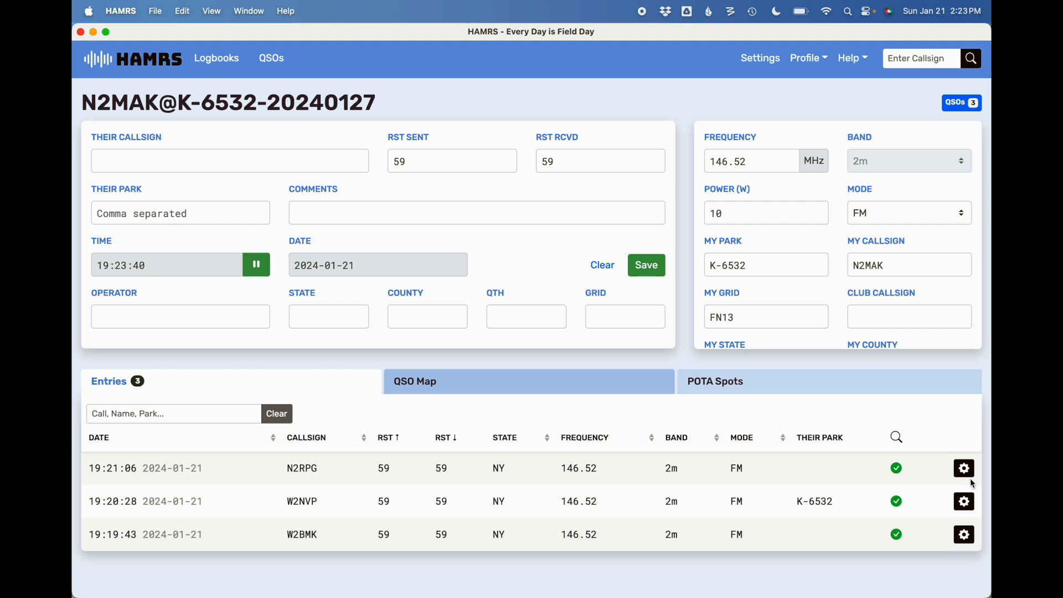
left_click(963, 468)
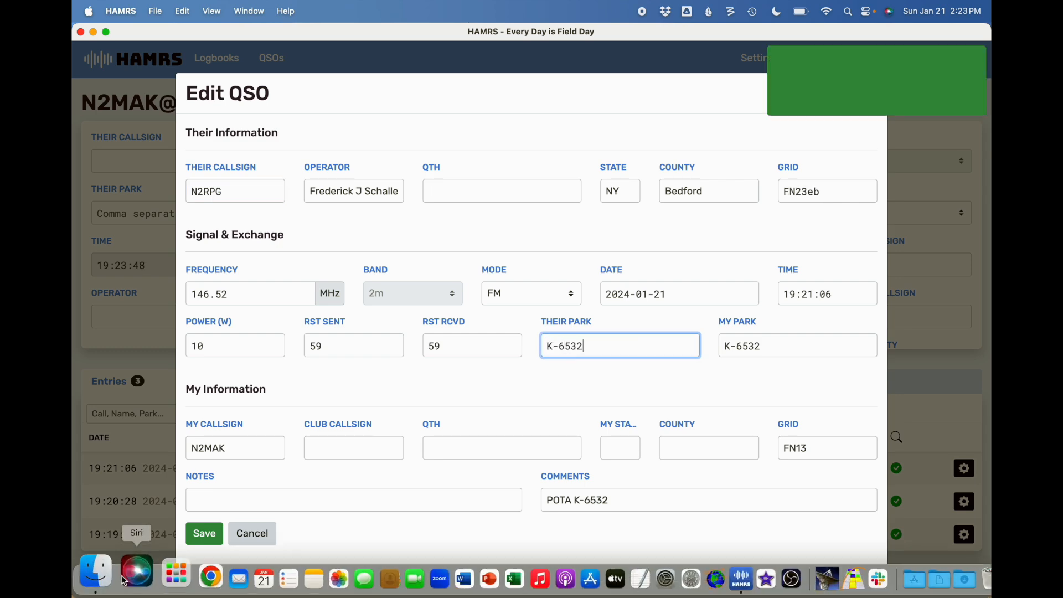
left_click(203, 533)
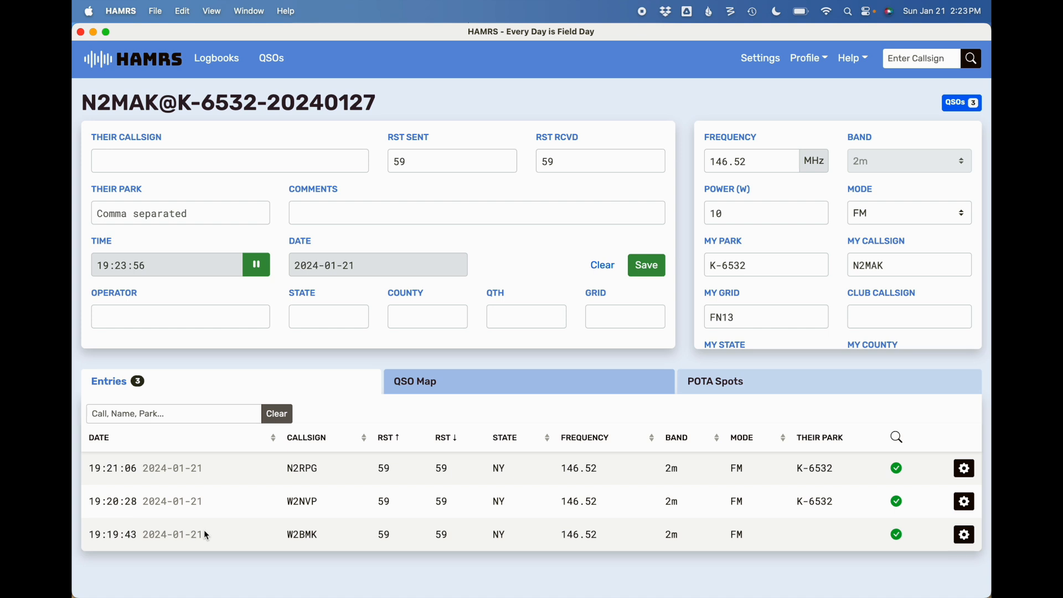
mouse_move(151, 254)
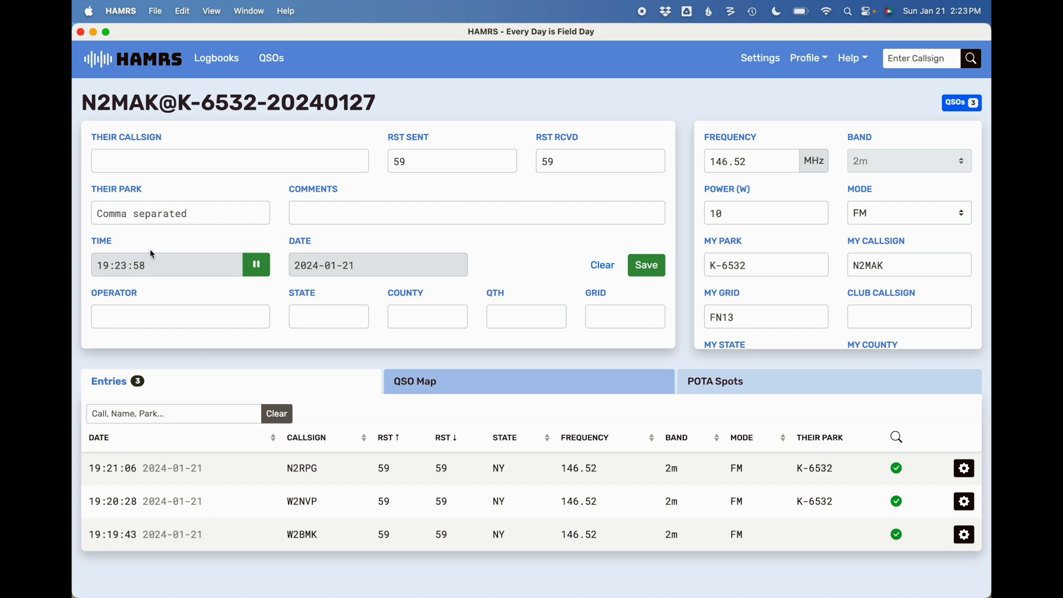
left_click(217, 57)
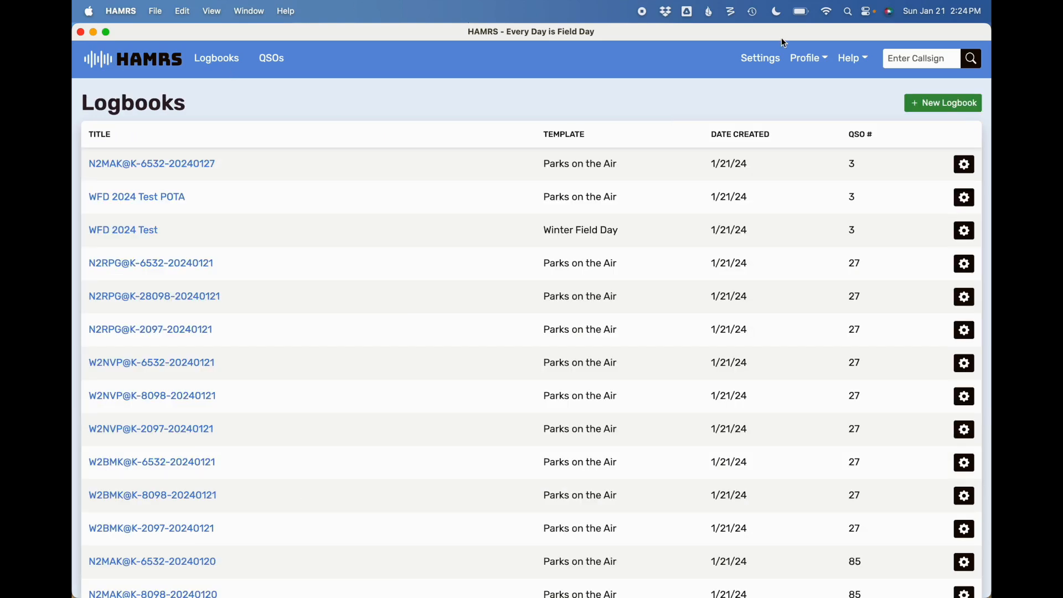
left_click(963, 163)
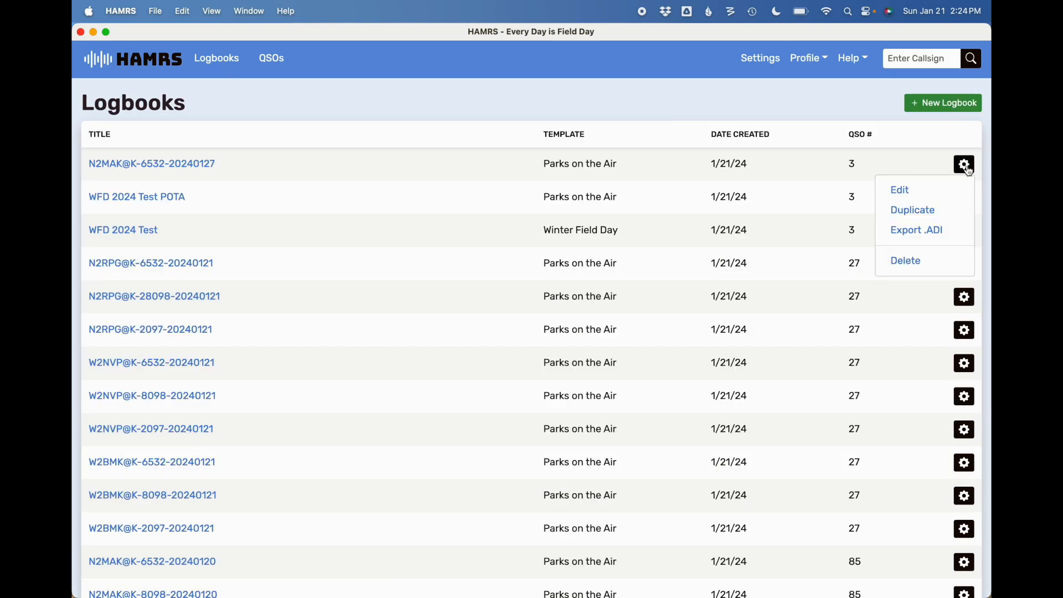
mouse_move(916, 229)
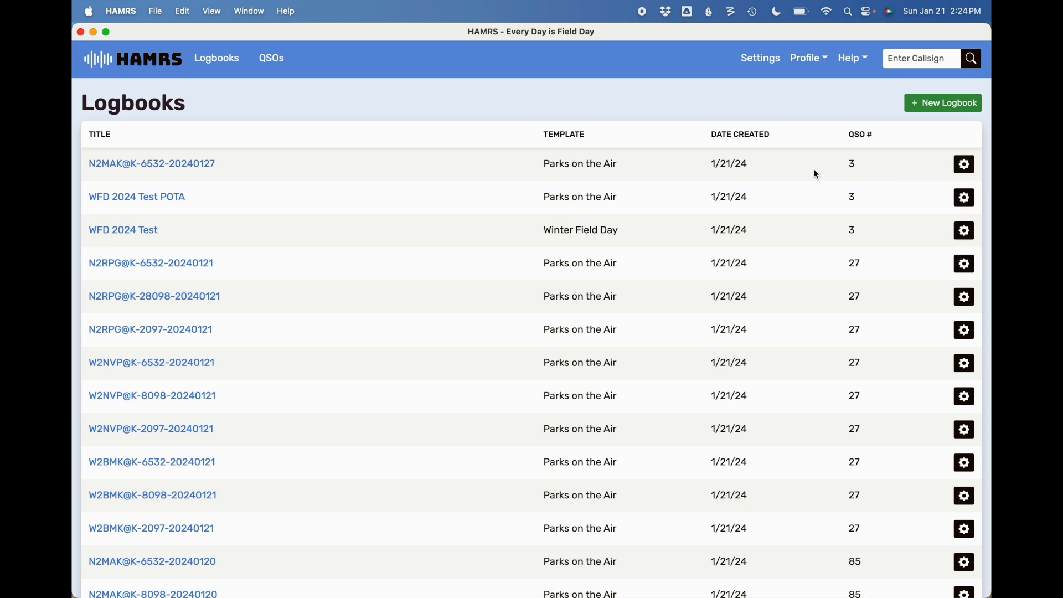
mouse_move(955, 196)
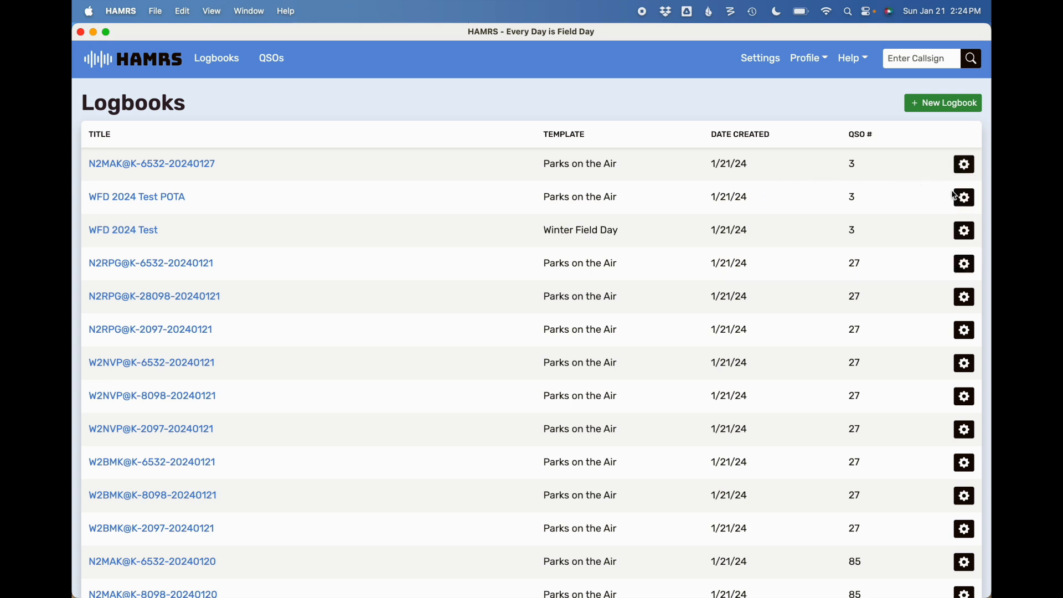
Delete the WFD 2024 Test POTA logbook, confirming with OK.
left_click(963, 197)
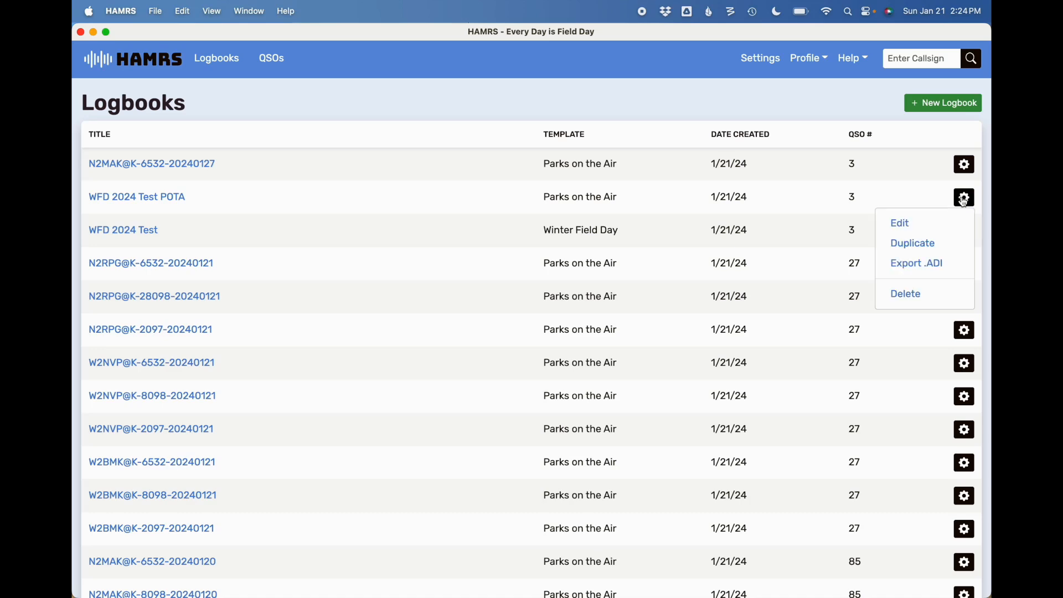
left_click(905, 293)
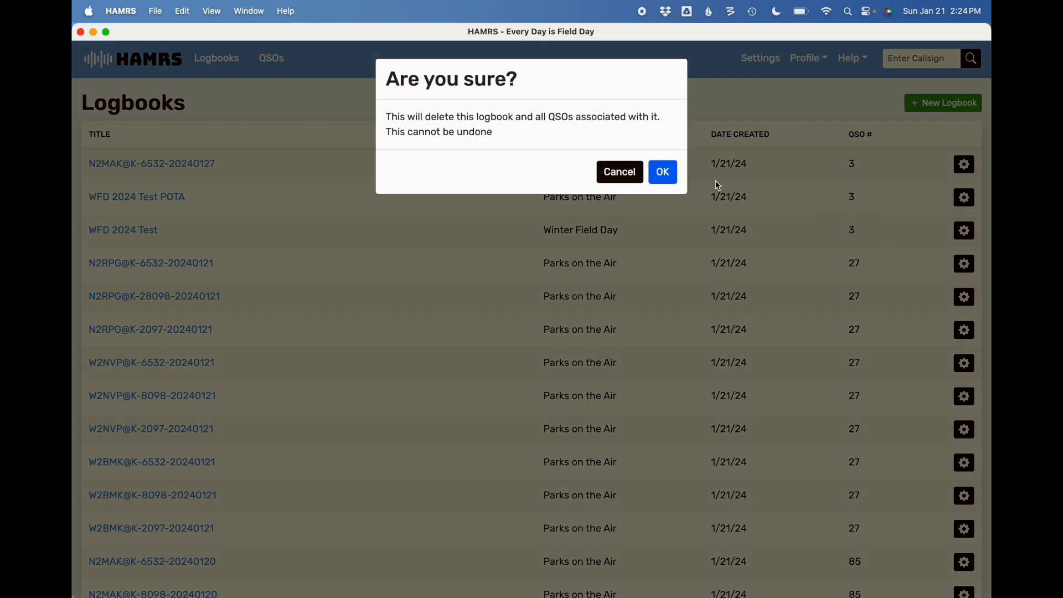
left_click(662, 172)
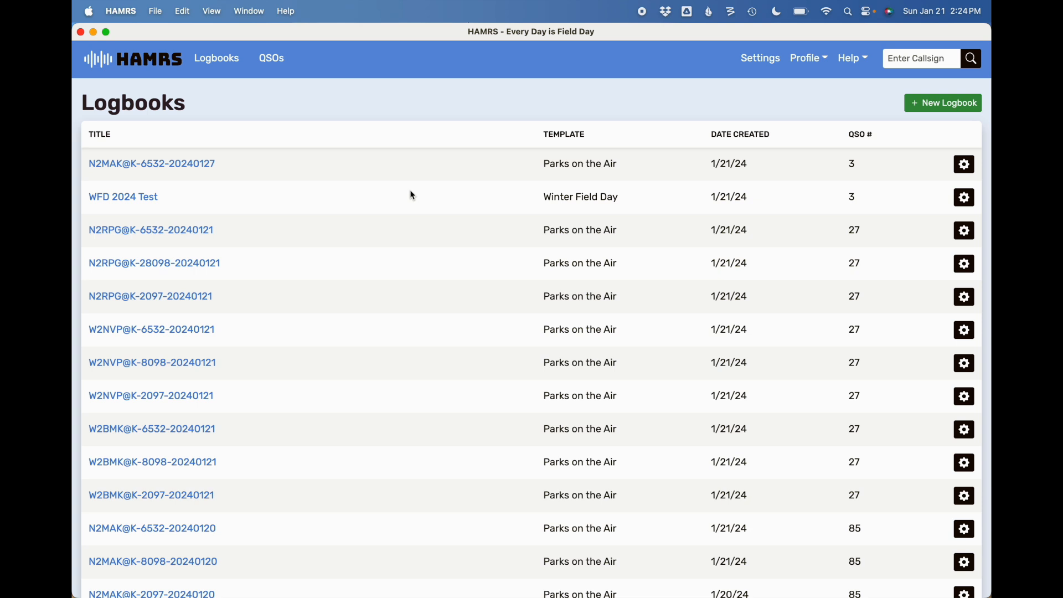
mouse_move(437, 166)
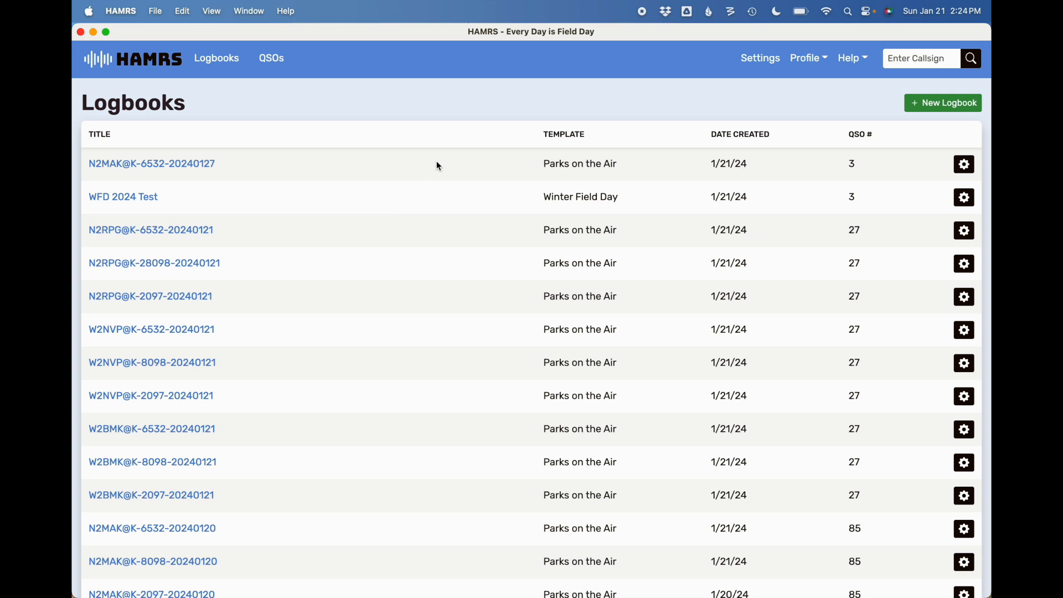